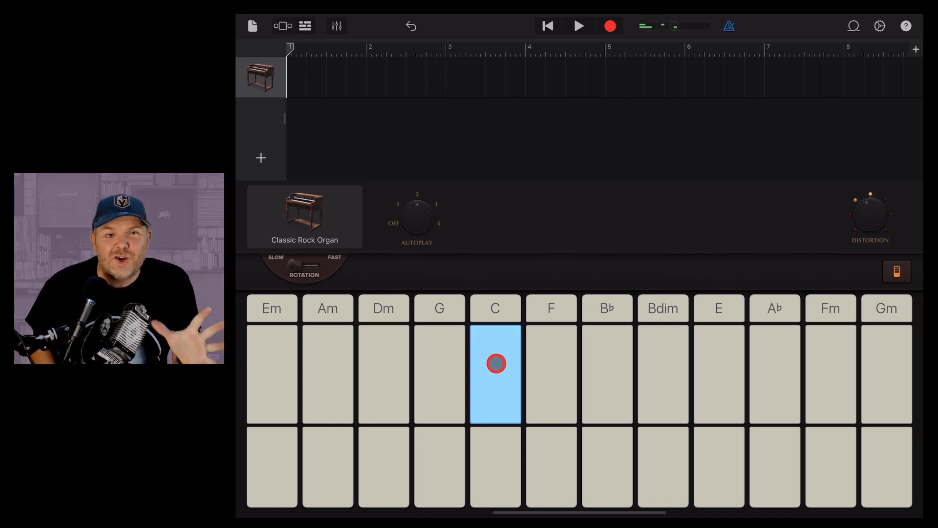
Step: Audition the C chord, C with bass, and the B♭ chord on the Classic Rock Organ
left_click(495, 373)
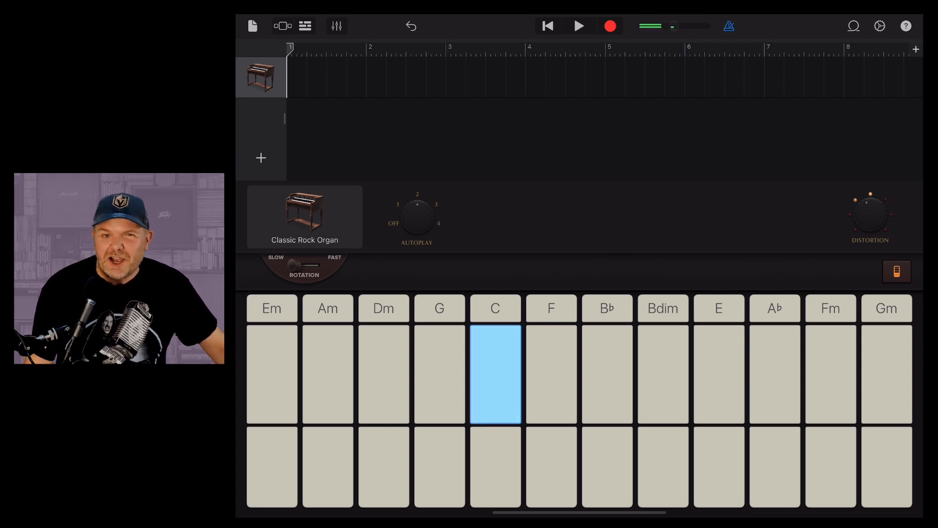
left_click(495, 373)
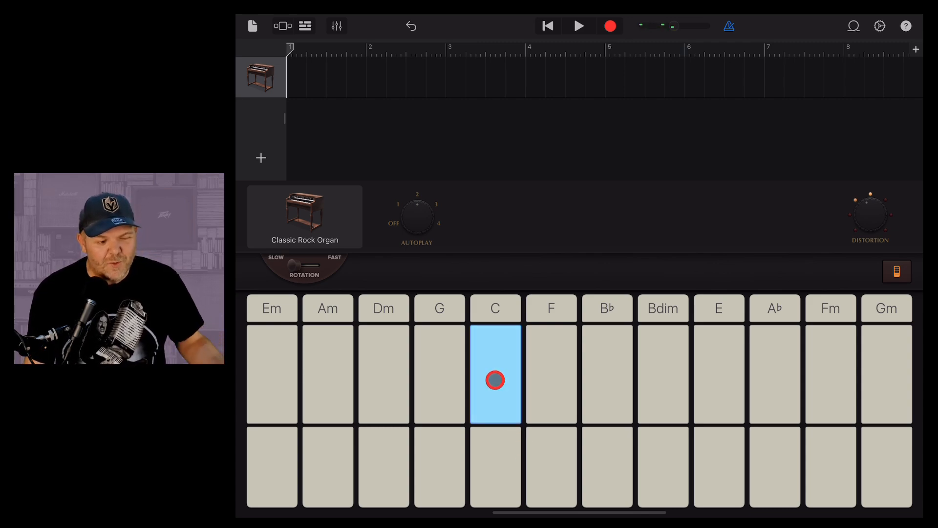
left_click(495, 375)
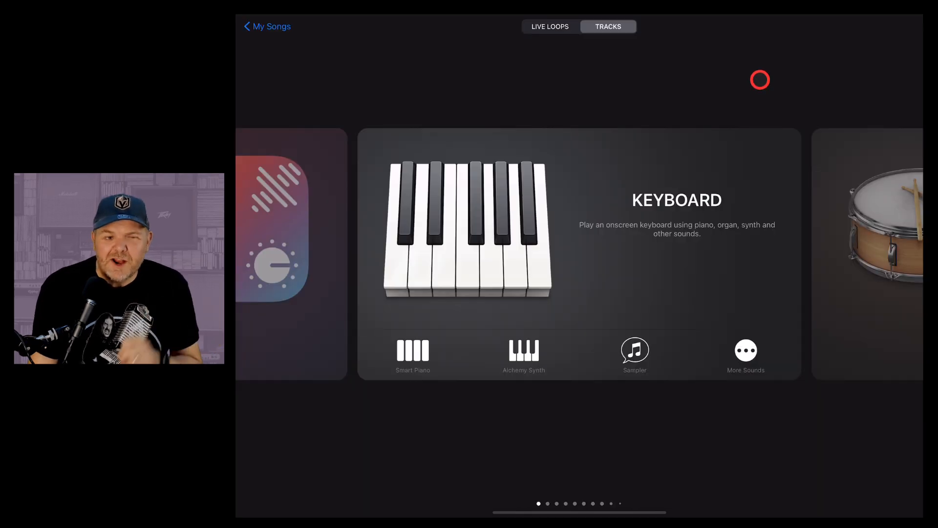
mouse_move(708, 295)
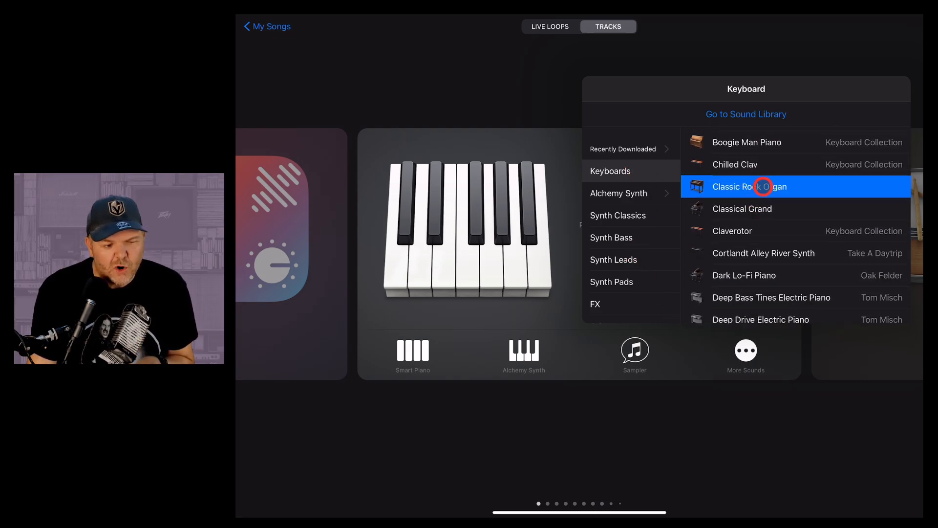
scroll("down", 3)
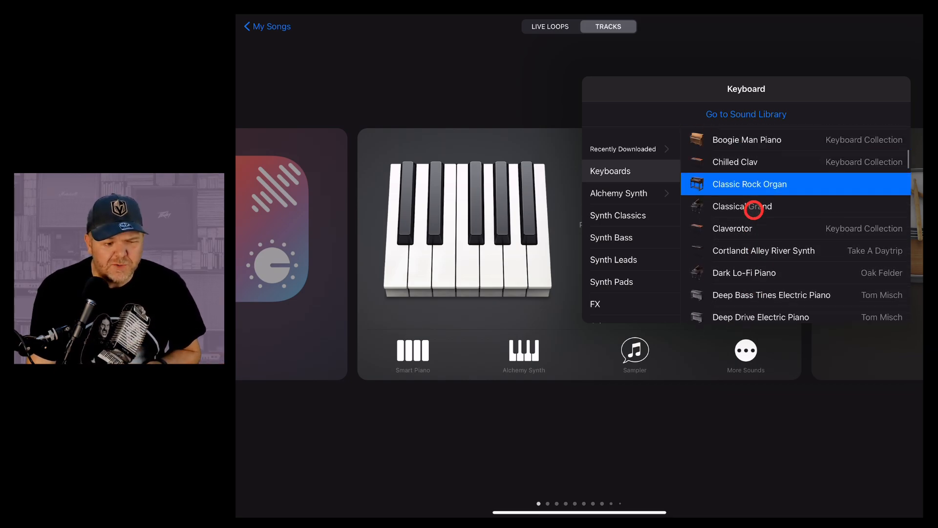
left_click(742, 206)
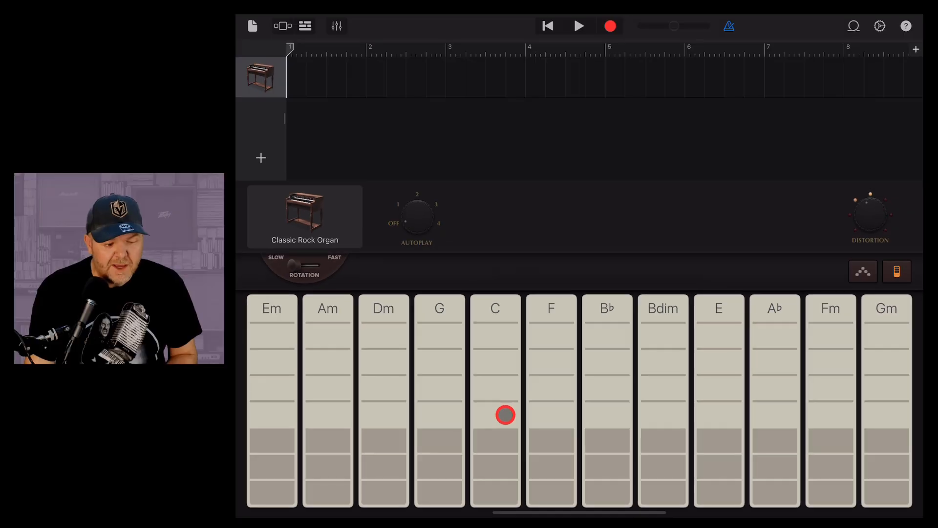
left_click(440, 415)
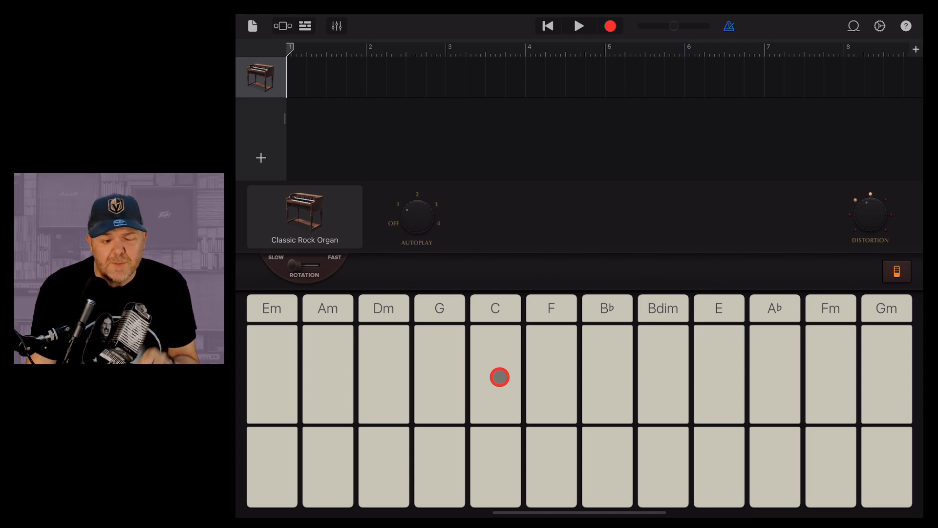
left_click(496, 373)
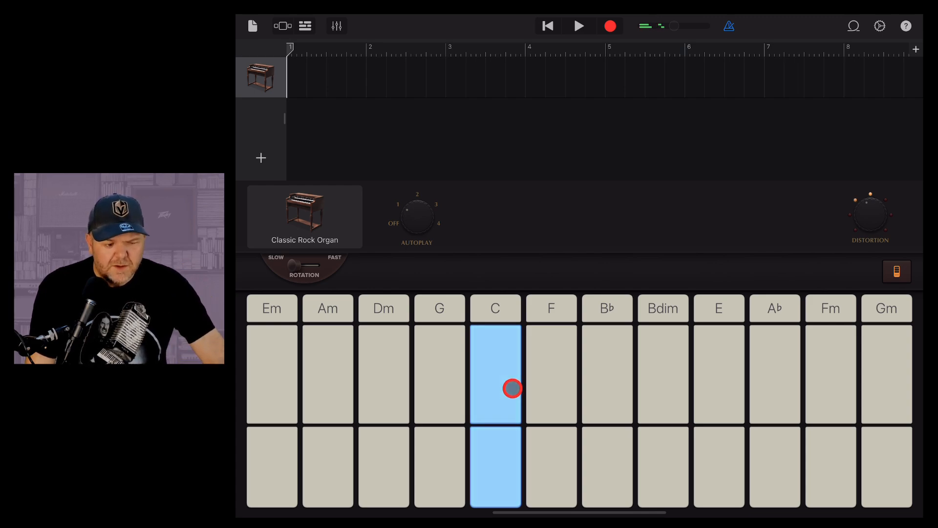
left_click(495, 373)
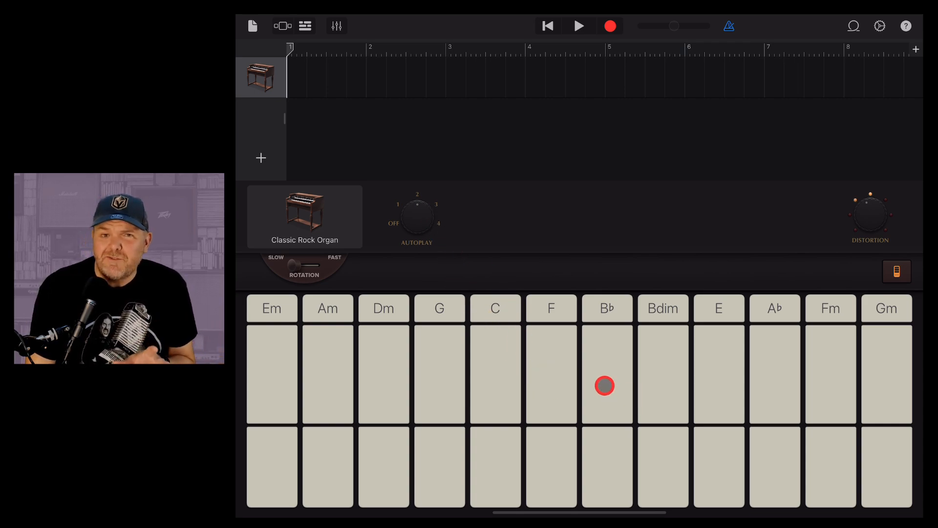
left_click(606, 373)
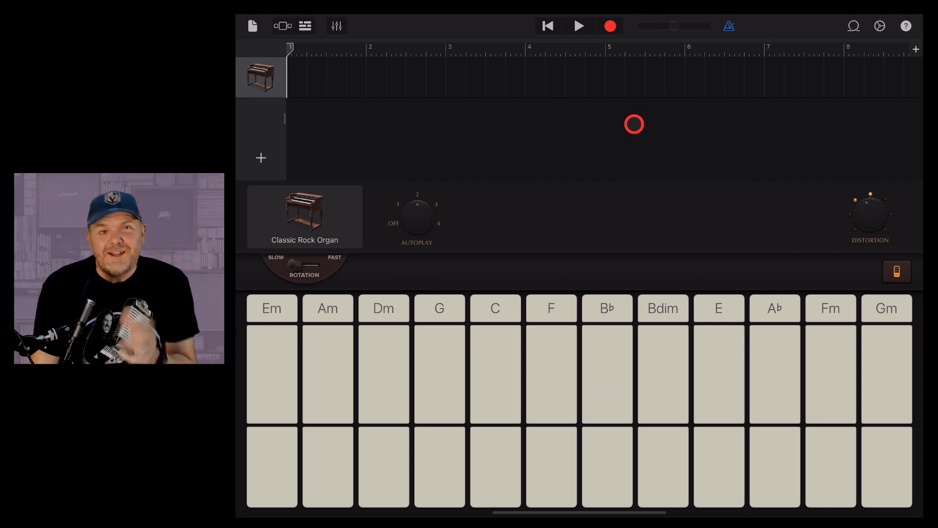
Step: Record about eight bars of organ chords starting on C, then stop recording
left_click(610, 26)
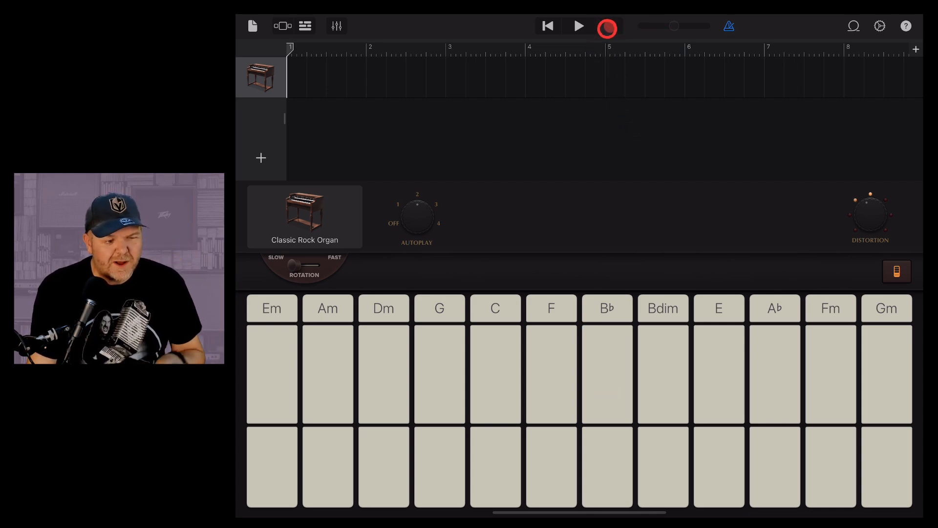
left_click(607, 25)
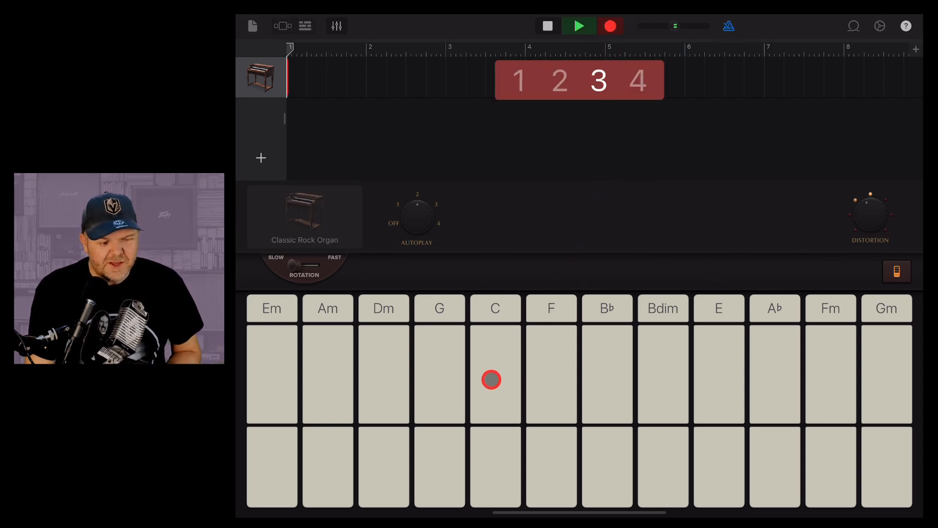
left_click(495, 373)
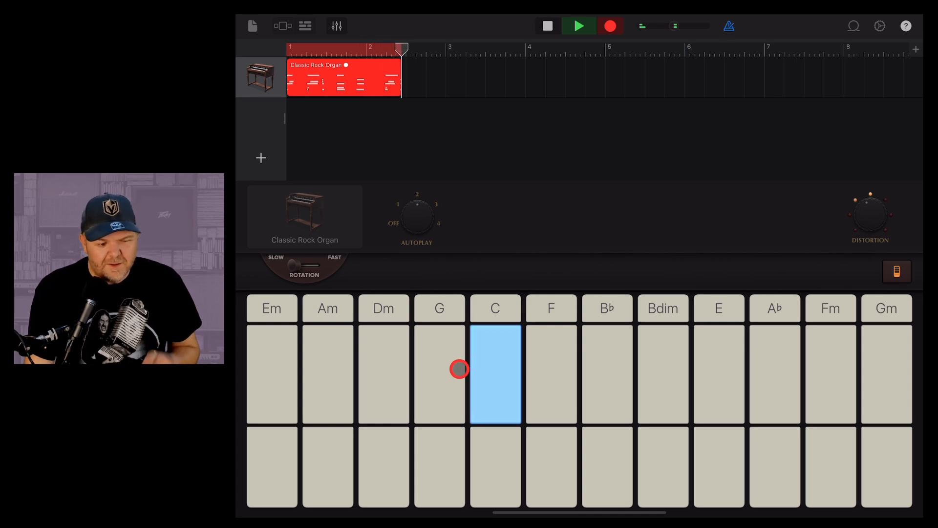
left_click(440, 373)
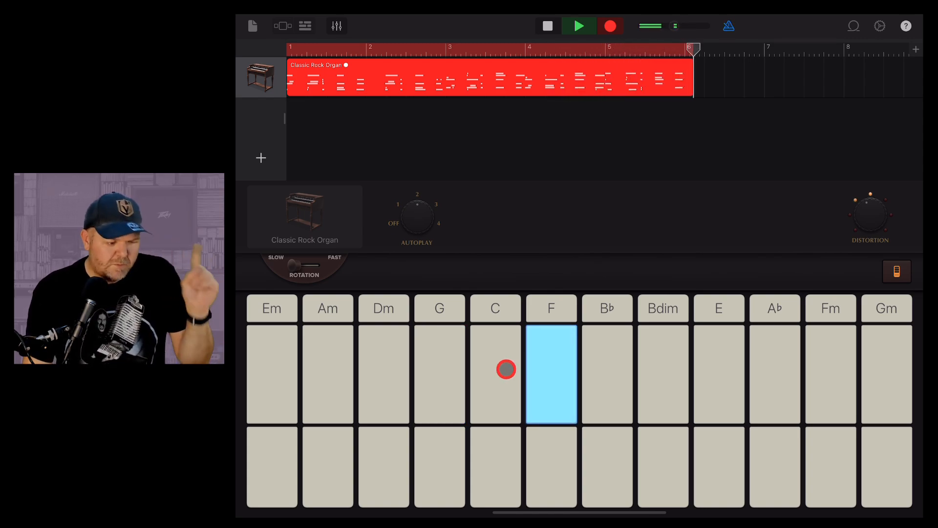
left_click(495, 374)
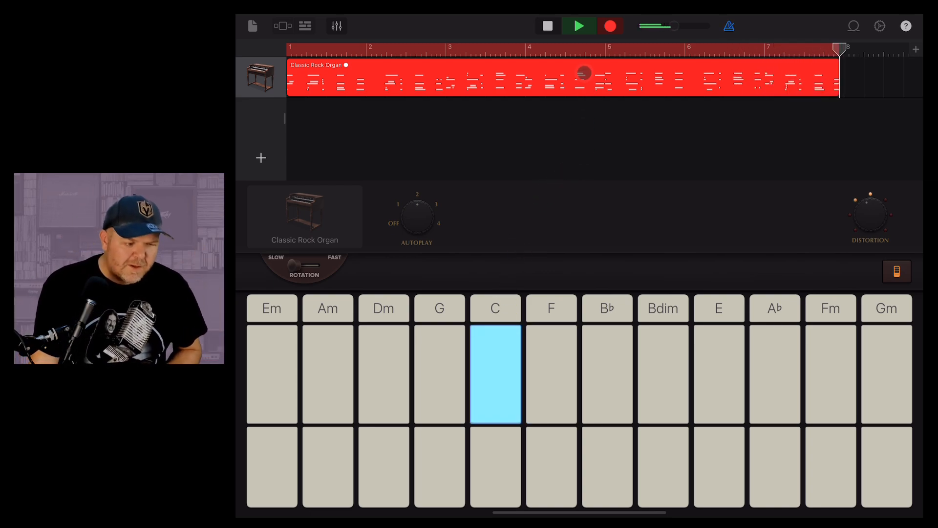
left_click(546, 26)
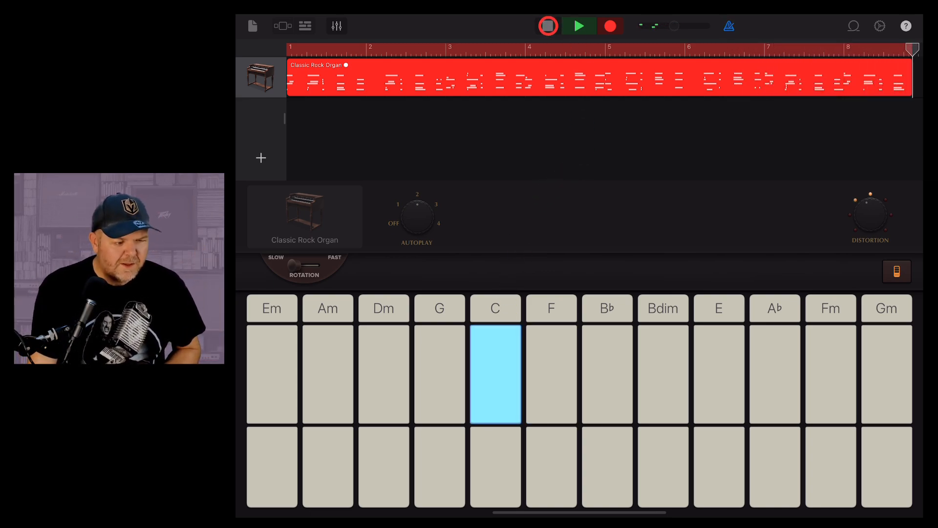
left_click(547, 26)
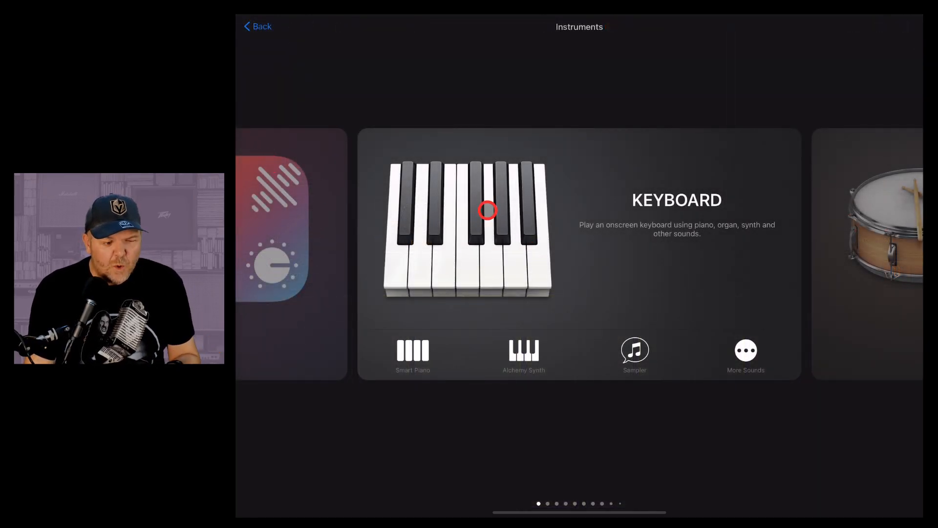
Step: Pick the Liverpool bass from the Keyboard sound list for the new track
left_click(746, 350)
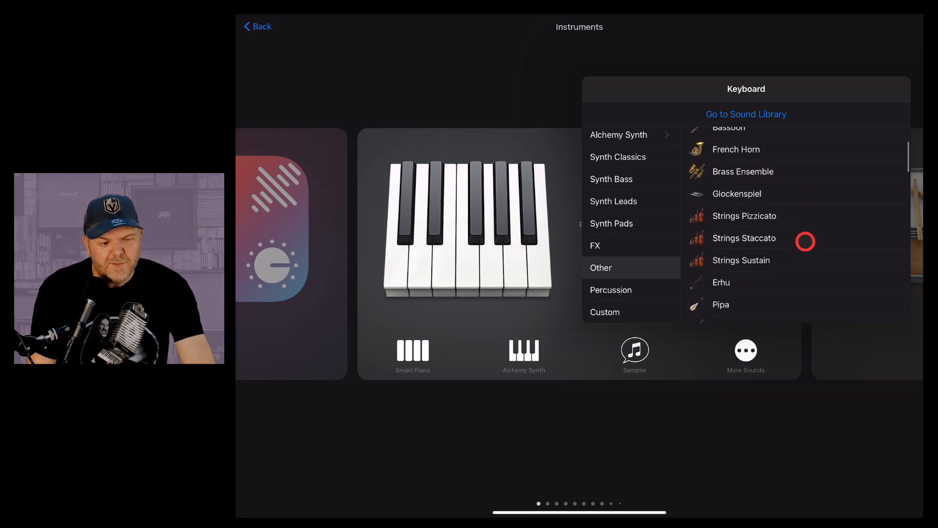
scroll("down", 3)
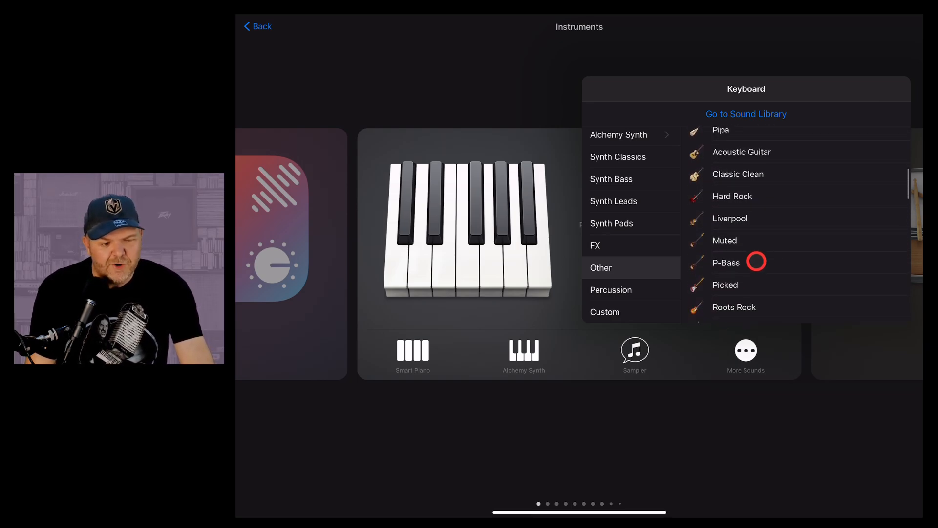
scroll("down", 3)
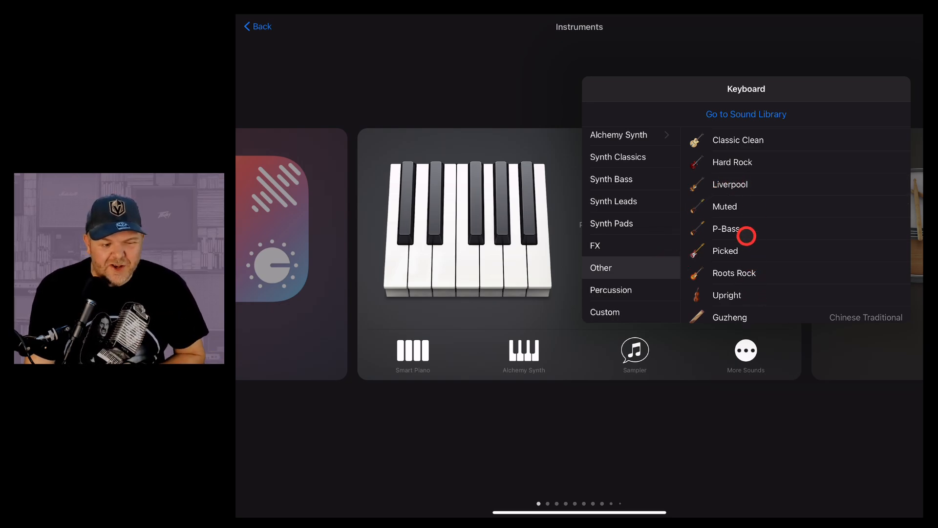
mouse_move(746, 187)
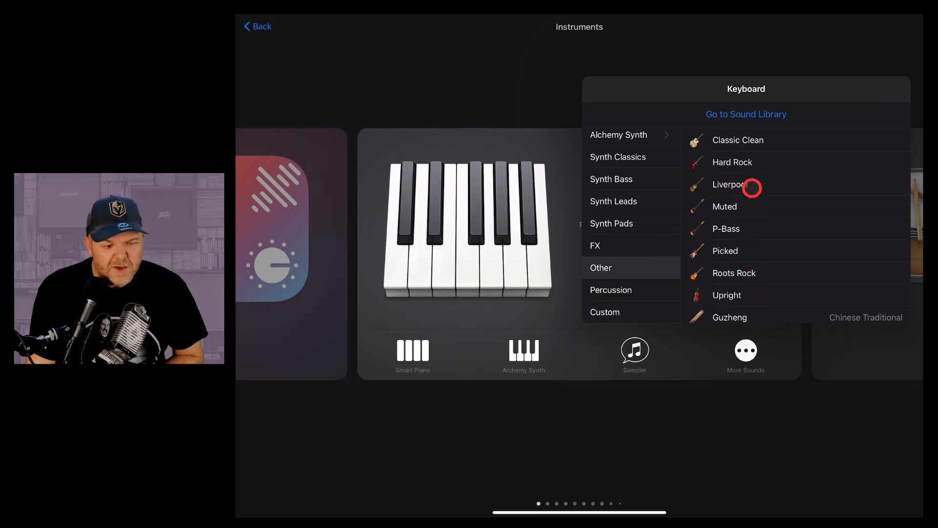
left_click(729, 184)
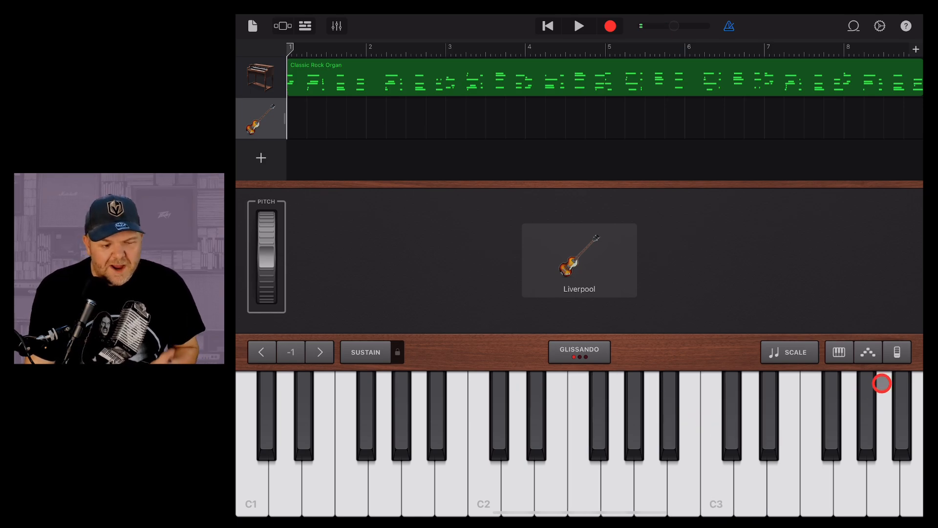
Step: Switch the Liverpool bass to chord strips and audition the C chord
left_click(867, 352)
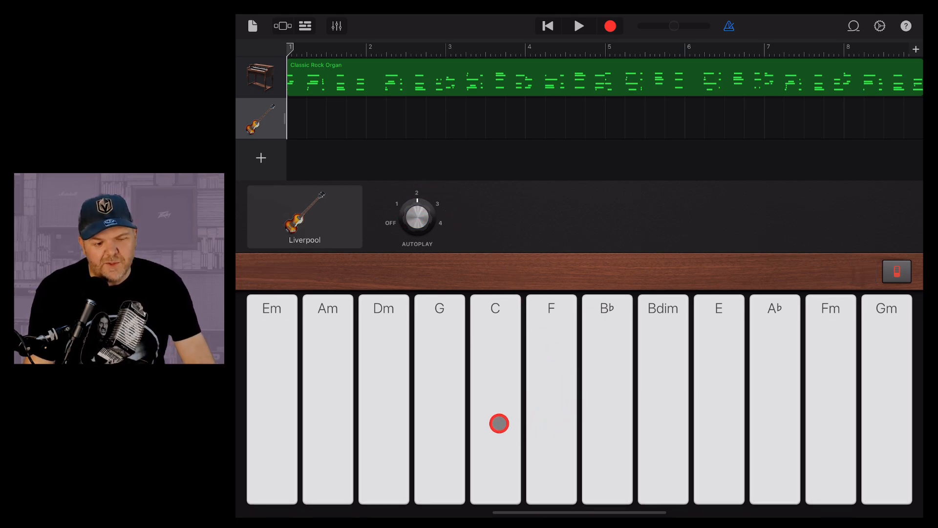
left_click(495, 412)
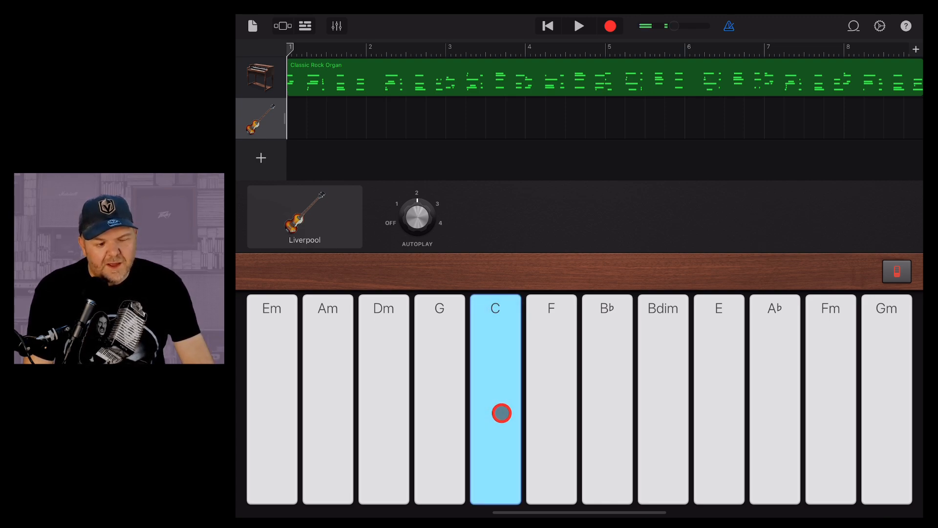
left_click(496, 398)
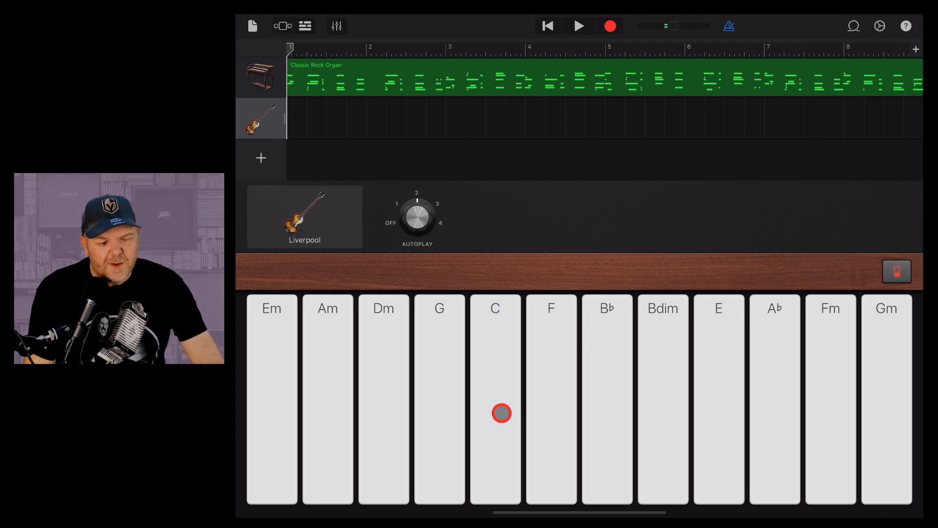
left_click(495, 398)
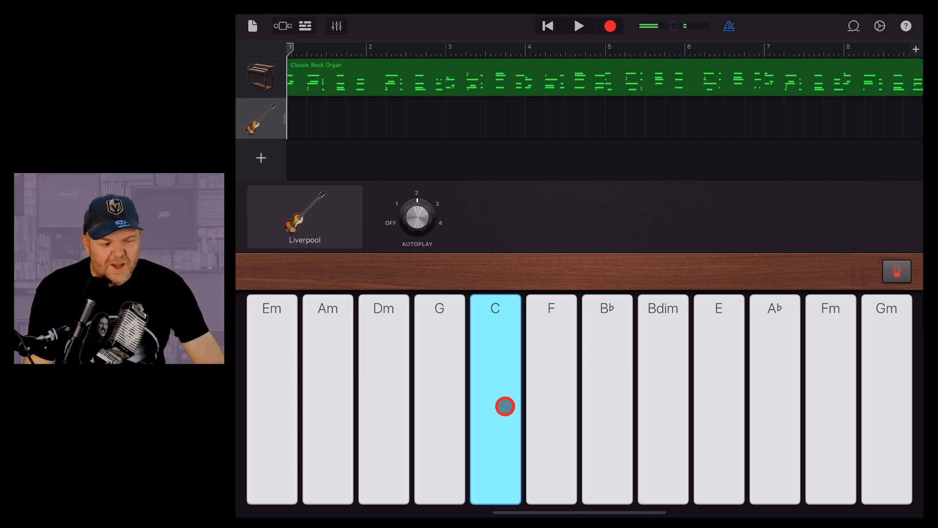
left_click(494, 399)
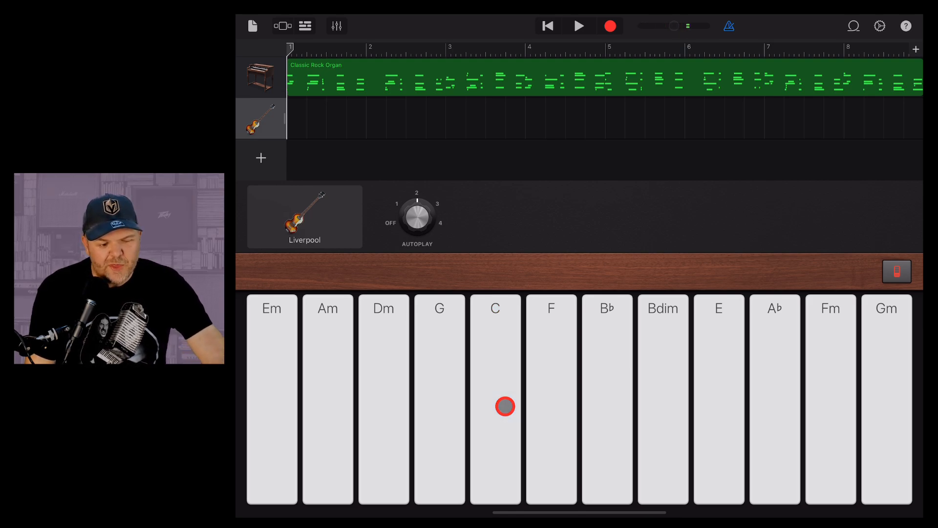
left_click(495, 399)
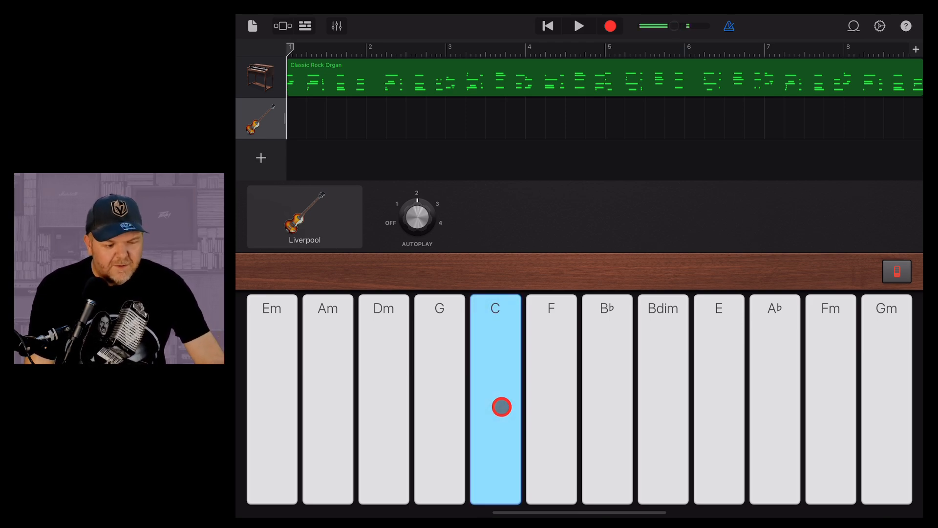
left_click(495, 407)
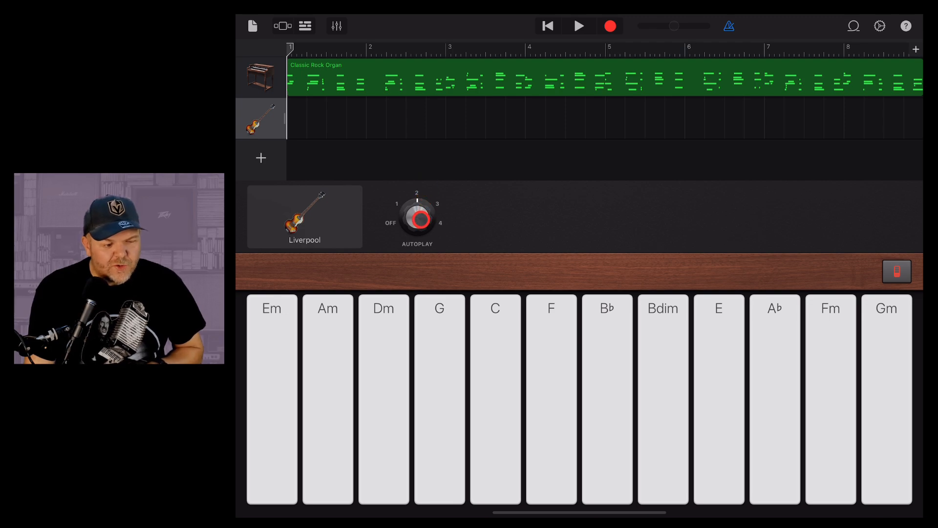
Step: Set the bass Autoplay knob to pattern 4 and preview the C chord with it
left_click(488, 376)
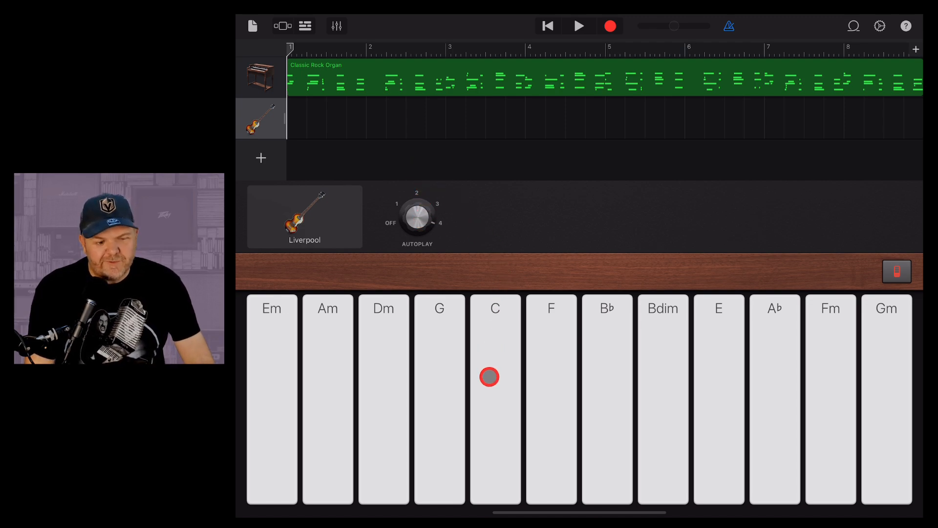
left_click(416, 217)
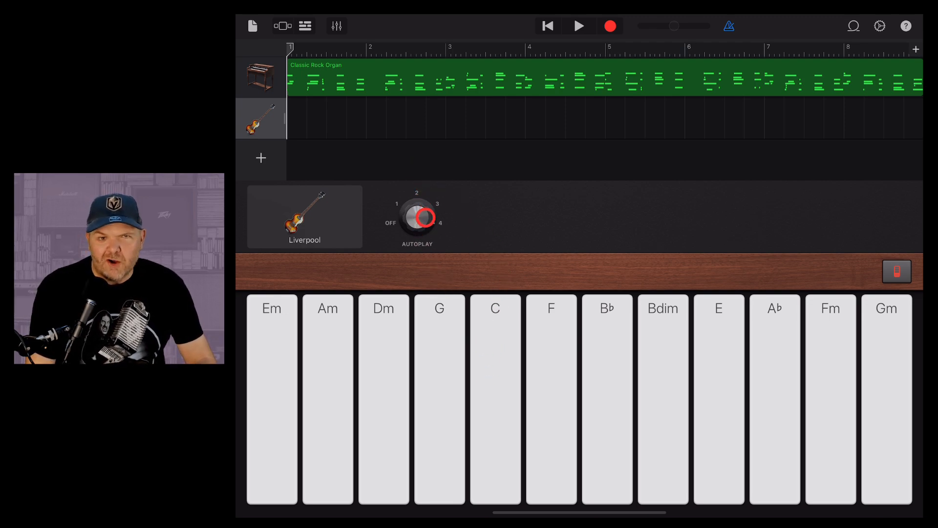
left_click(416, 217)
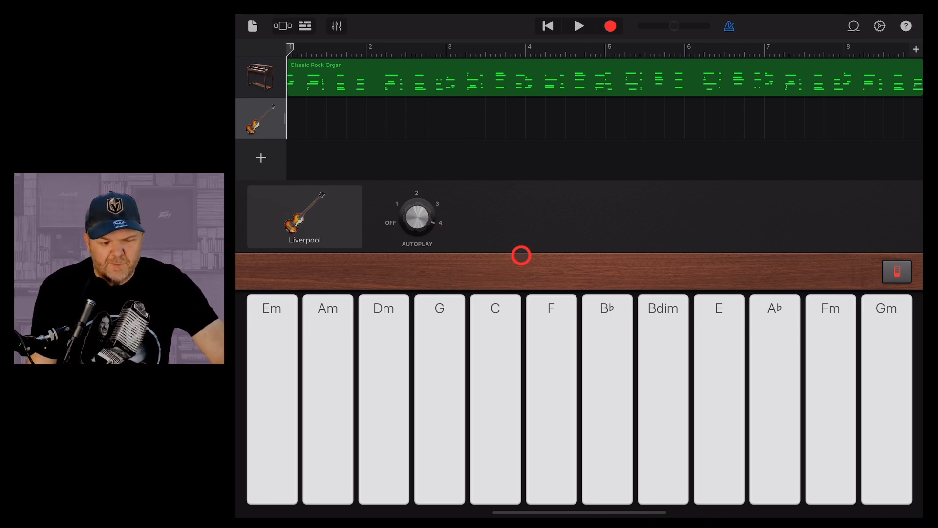
left_click(495, 397)
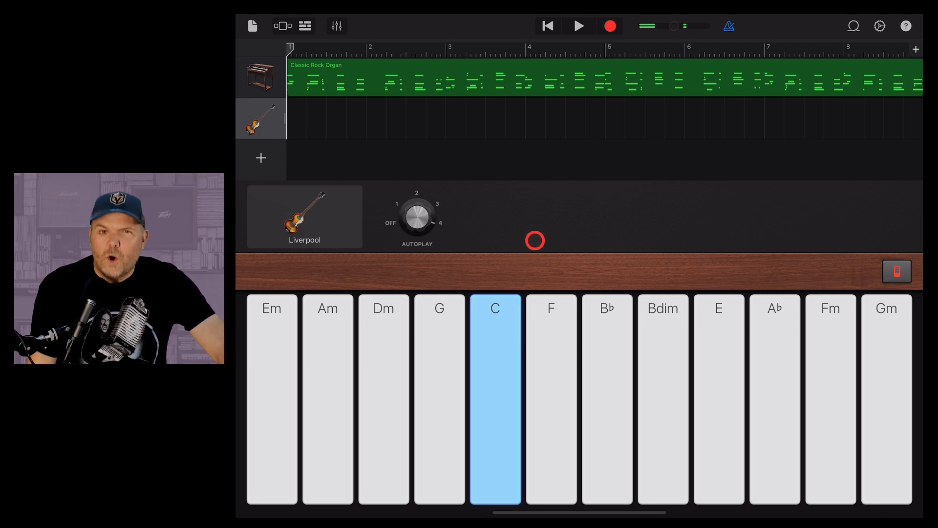
left_click(496, 397)
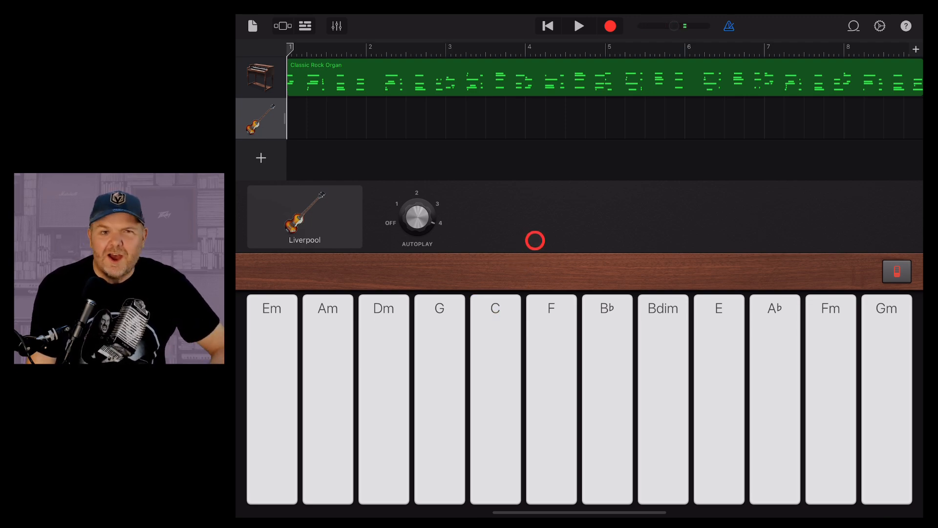
Step: Record eight bars of autoplay bass through C, G, F and back to C, then stop
left_click(610, 26)
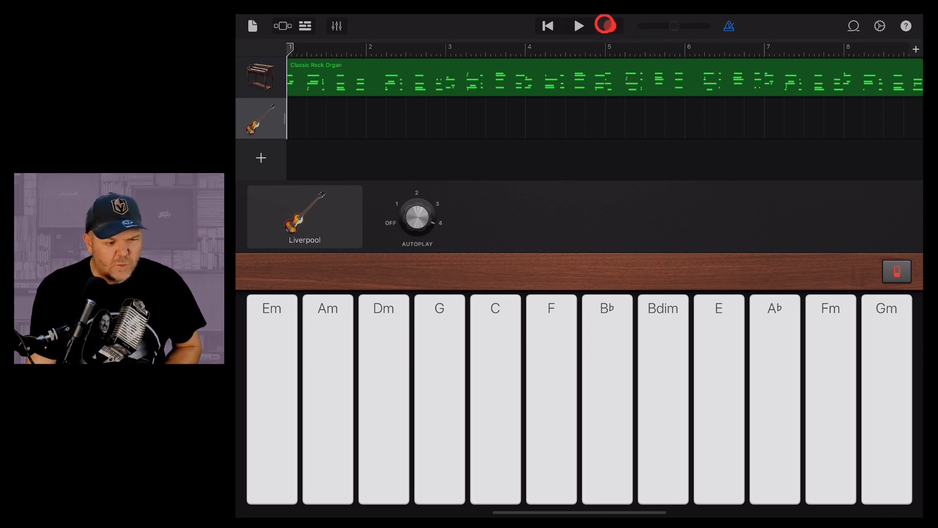
left_click(605, 26)
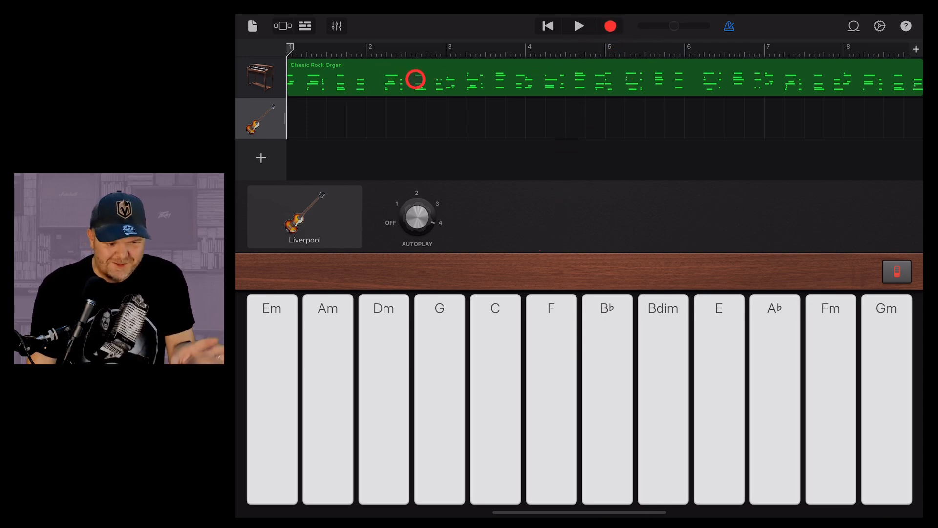
left_click(609, 26)
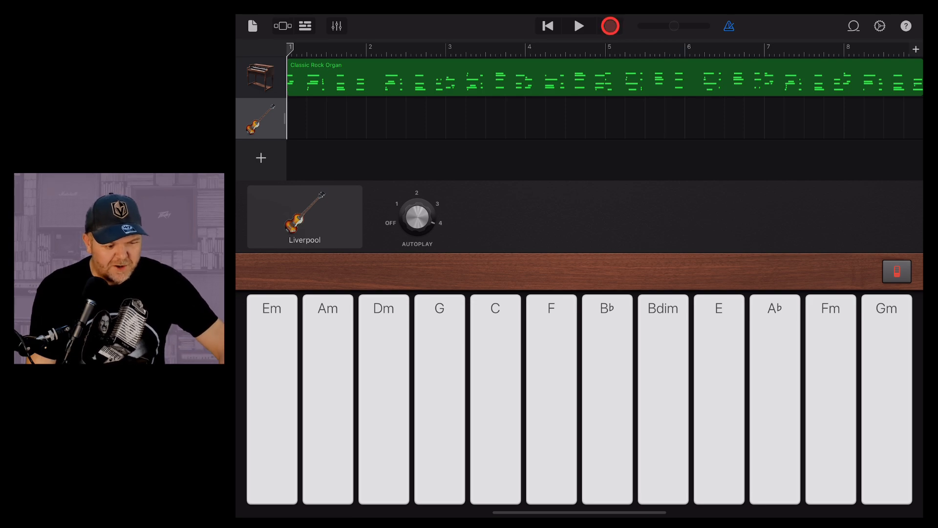
left_click(578, 26)
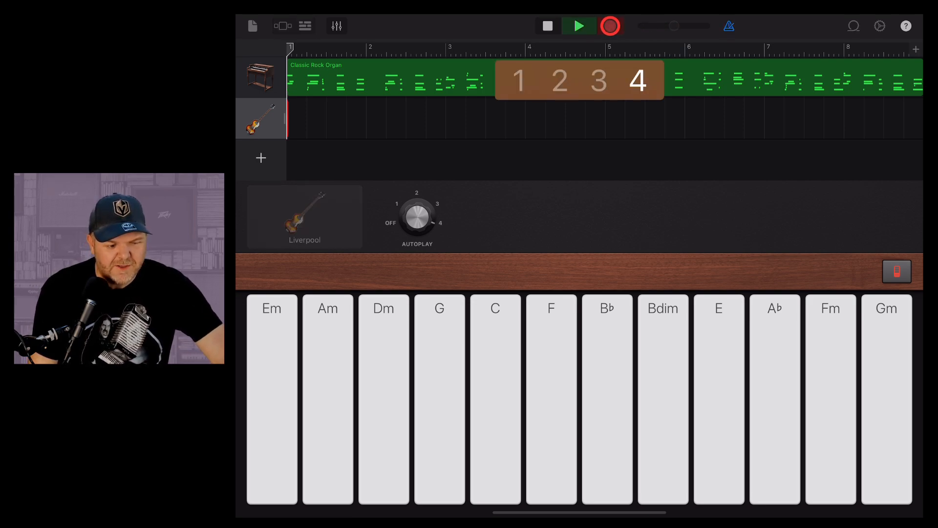
left_click(495, 398)
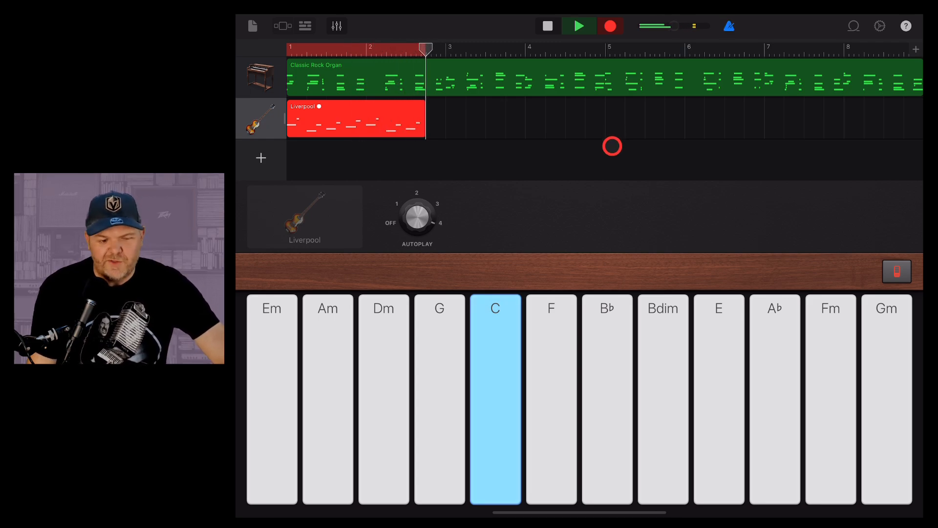
left_click(439, 398)
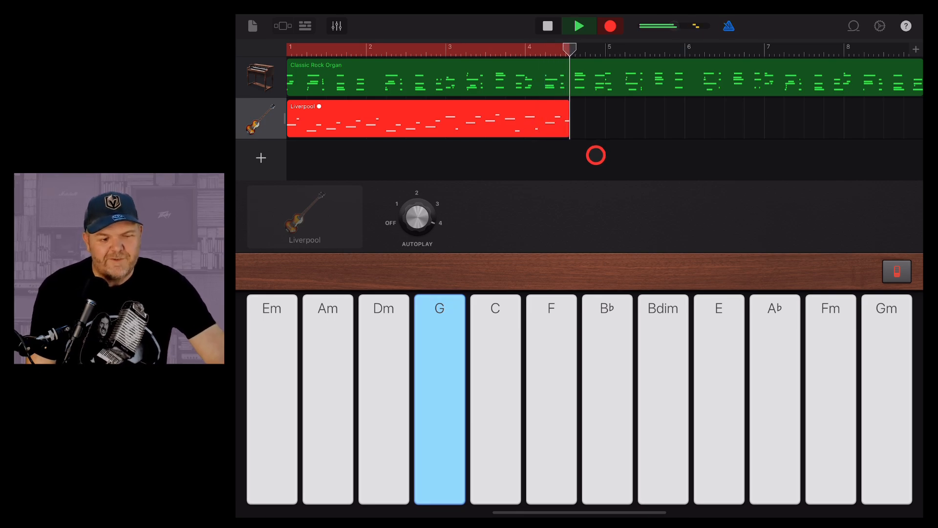
left_click(551, 398)
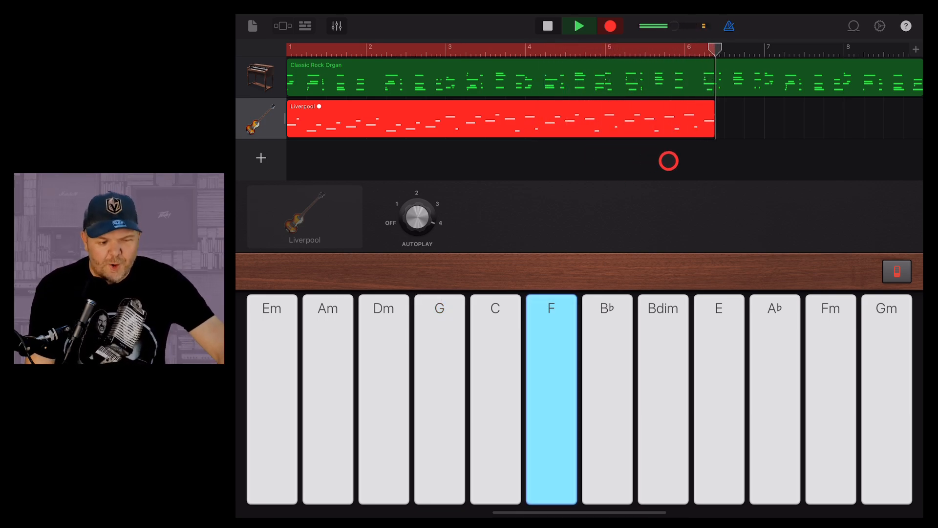
left_click(495, 397)
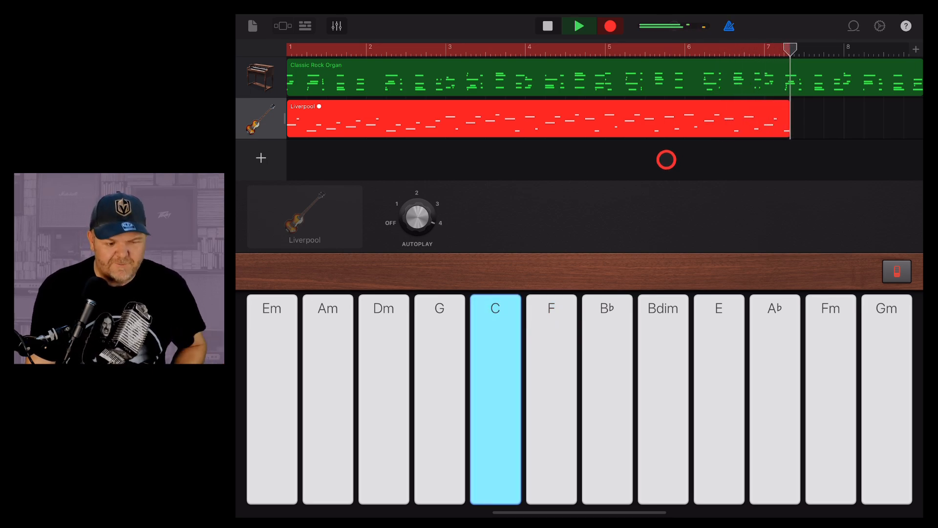
left_click(578, 25)
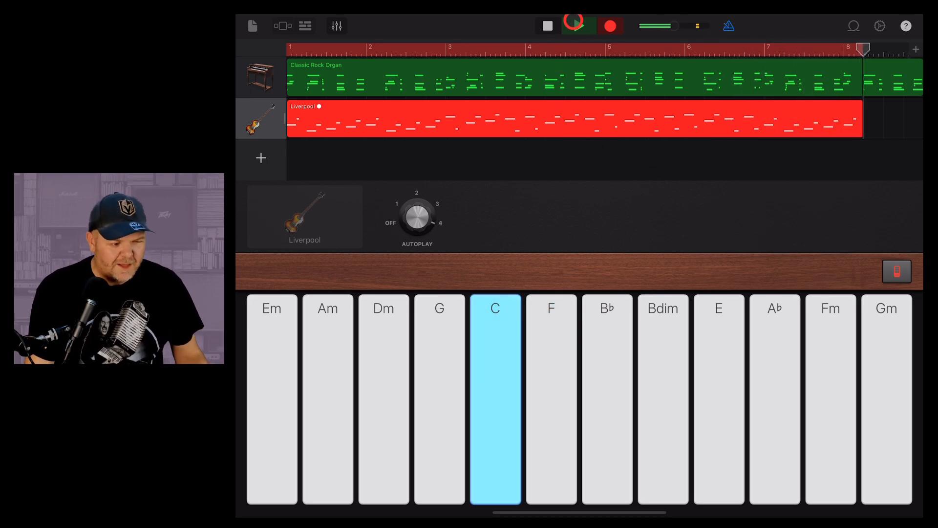
left_click(546, 26)
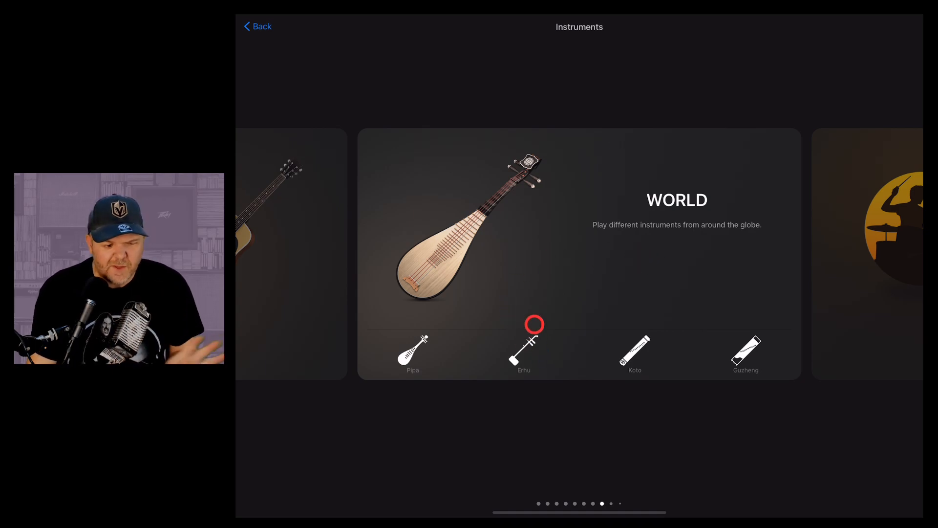
Step: Choose the Erhu from the World instruments as a new track
left_click(523, 341)
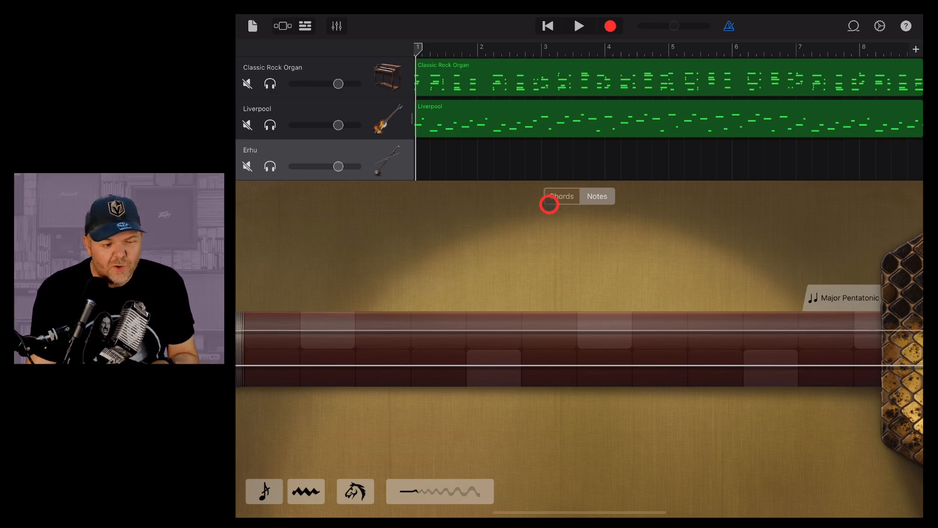
Step: Switch the Erhu to Chords mode with Autoplay set to pattern 1
left_click(560, 195)
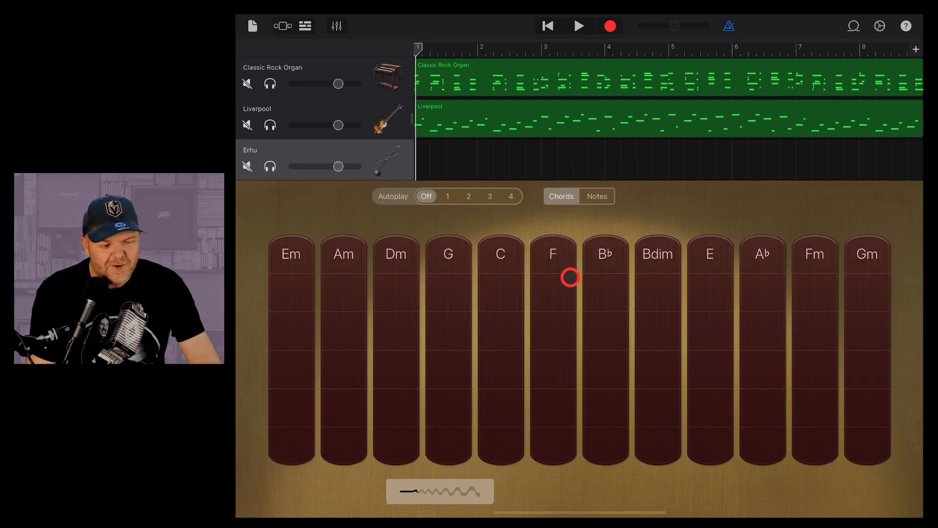
left_click(500, 371)
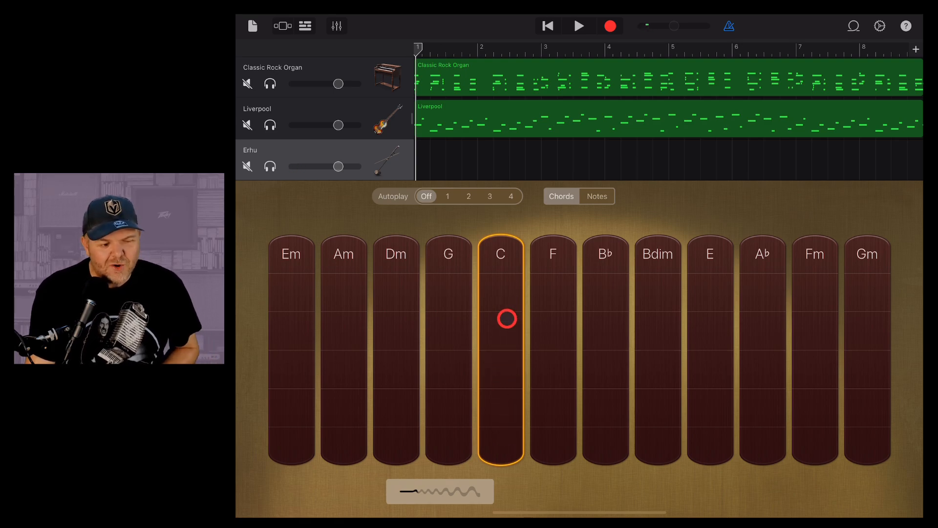
left_click(425, 196)
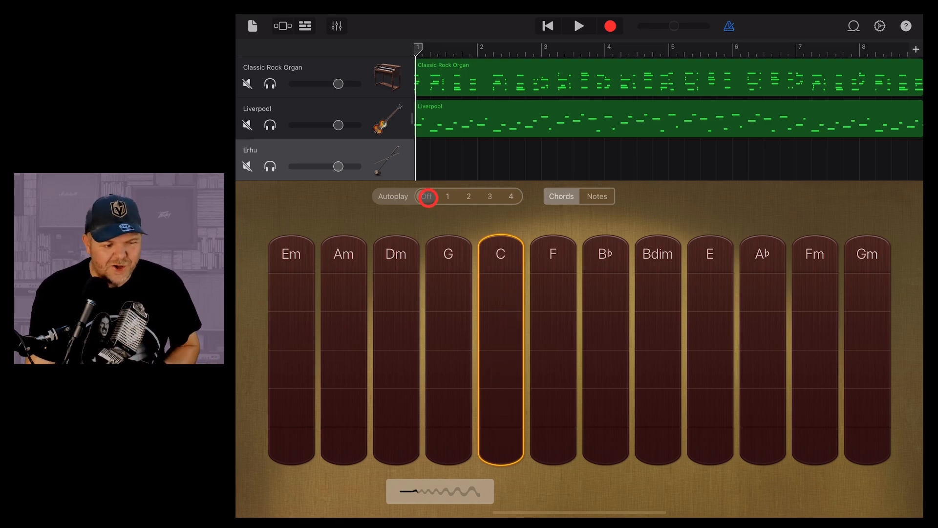
left_click(448, 196)
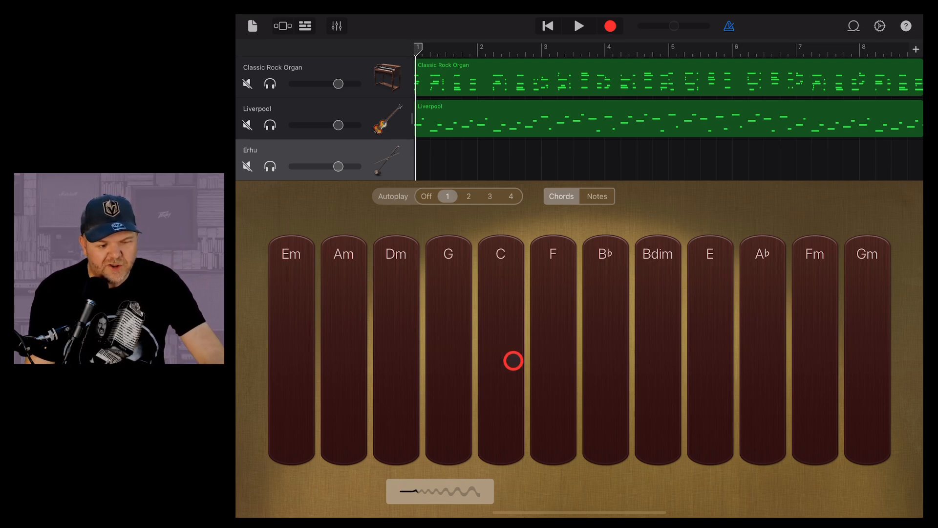
Step: Audition the C chord on the Erhu with autoplay on
left_click(500, 344)
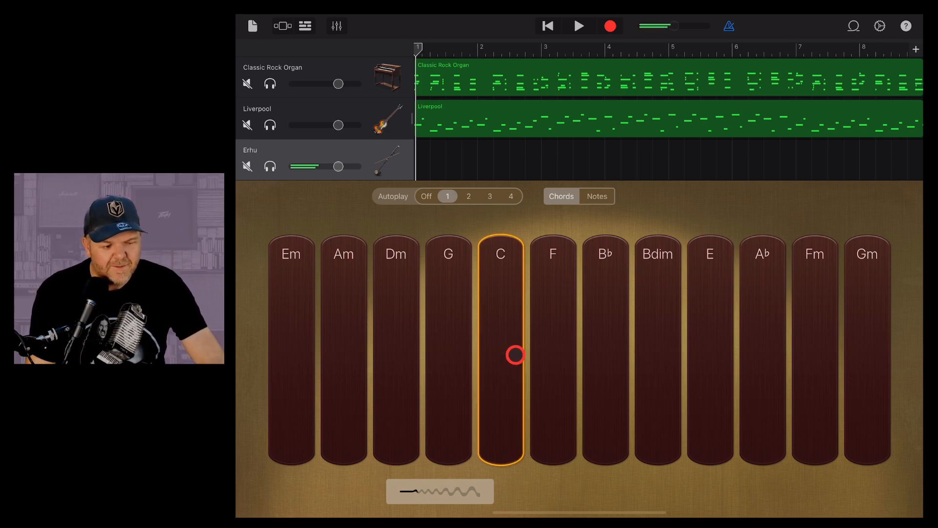
left_click(500, 357)
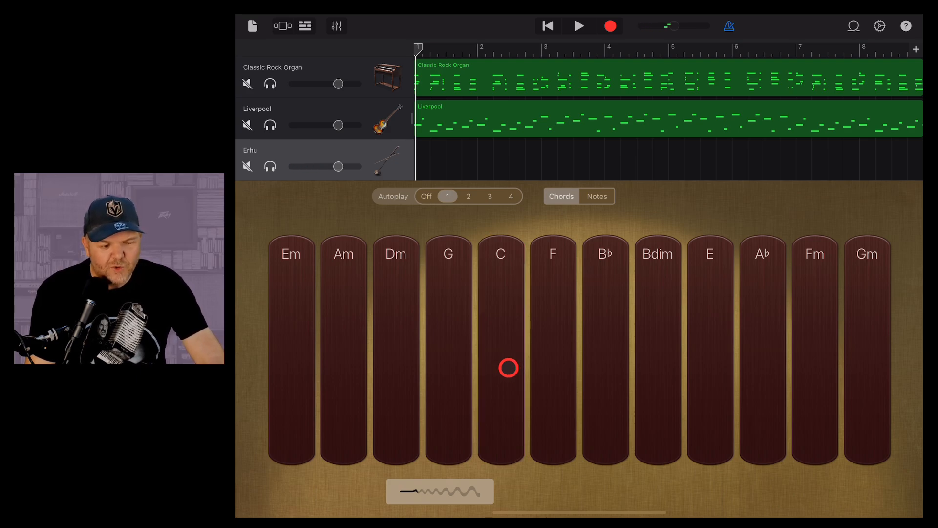
left_click(500, 350)
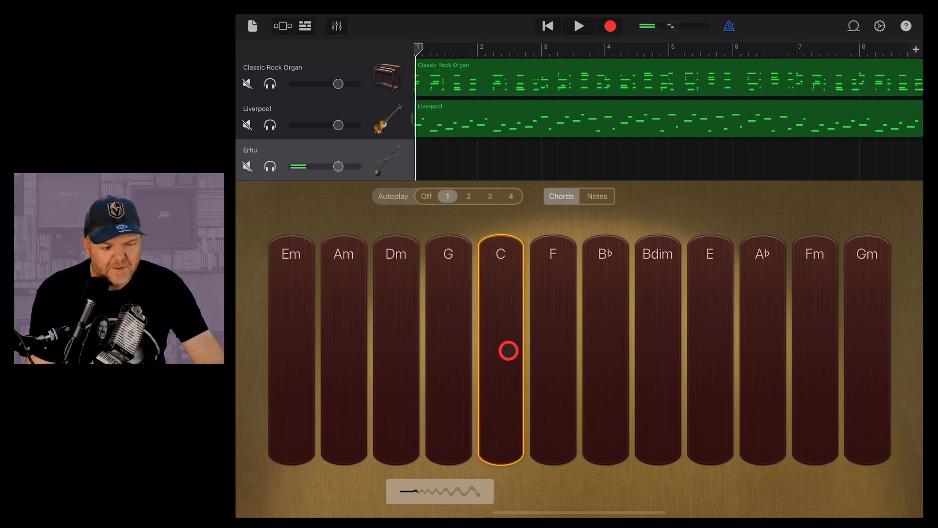
left_click(500, 347)
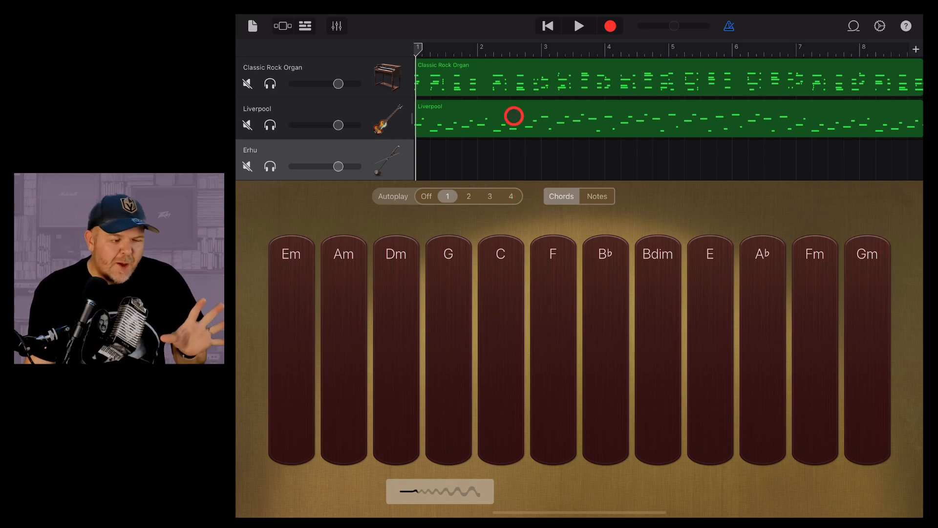
Step: Record the Erhu chords C, G, F, C over eight bars, stop, and return to the start
left_click(610, 26)
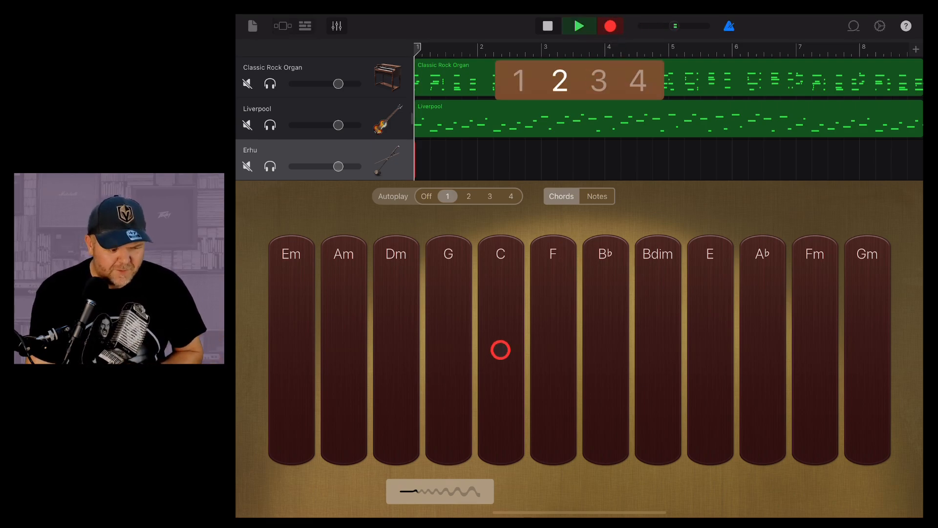
left_click(499, 350)
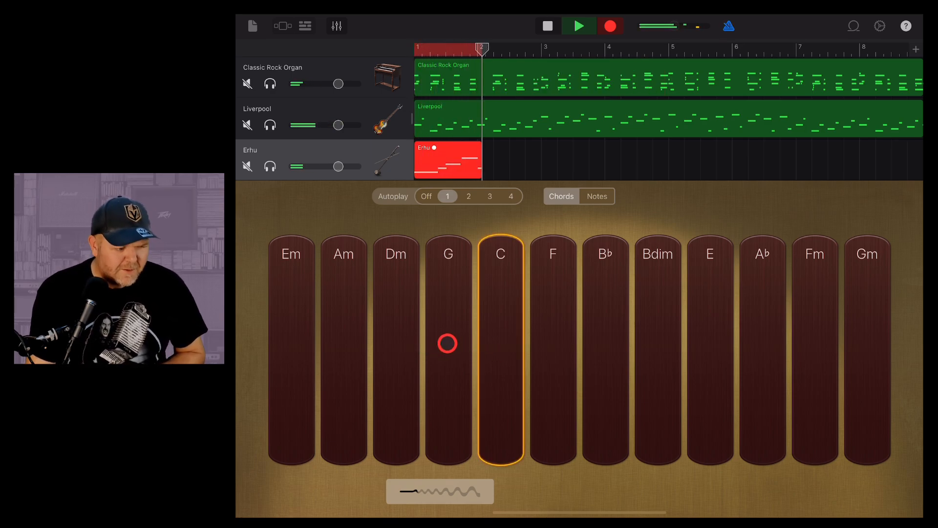
left_click(447, 342)
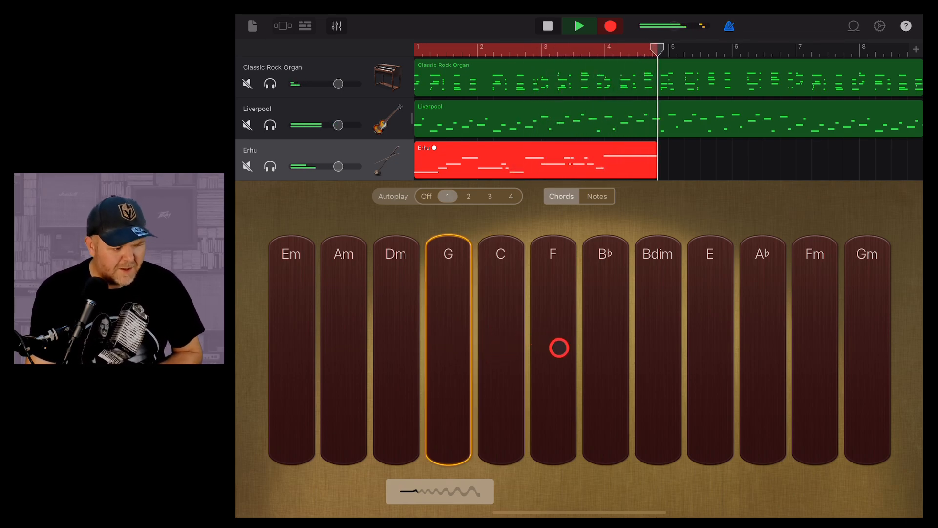
left_click(552, 347)
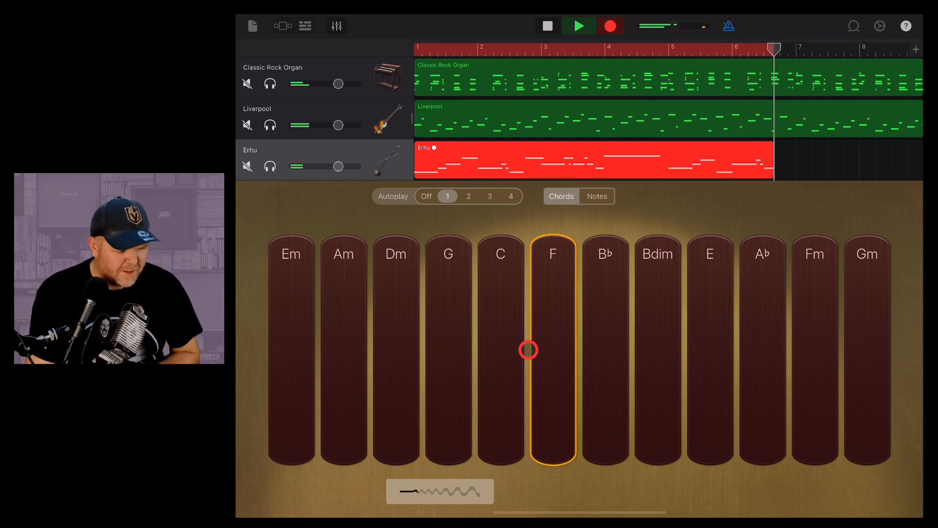
left_click(499, 336)
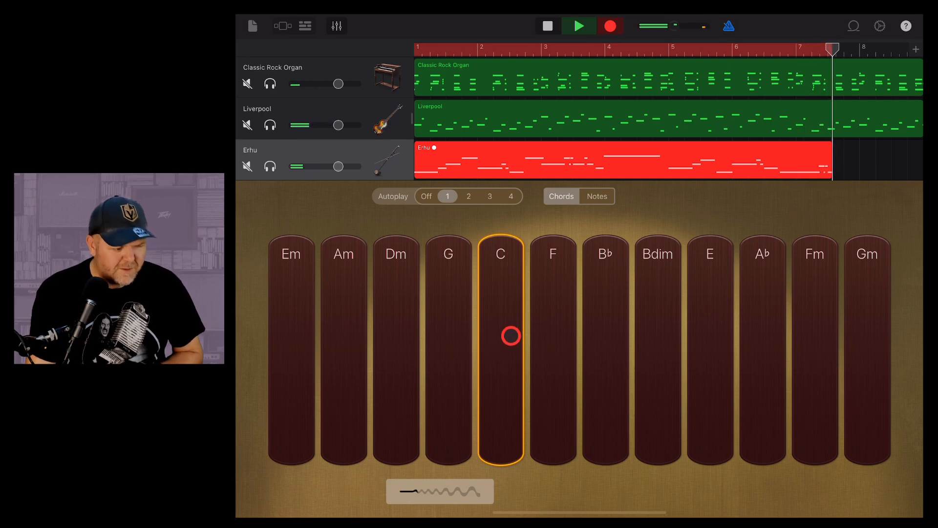
left_click(546, 26)
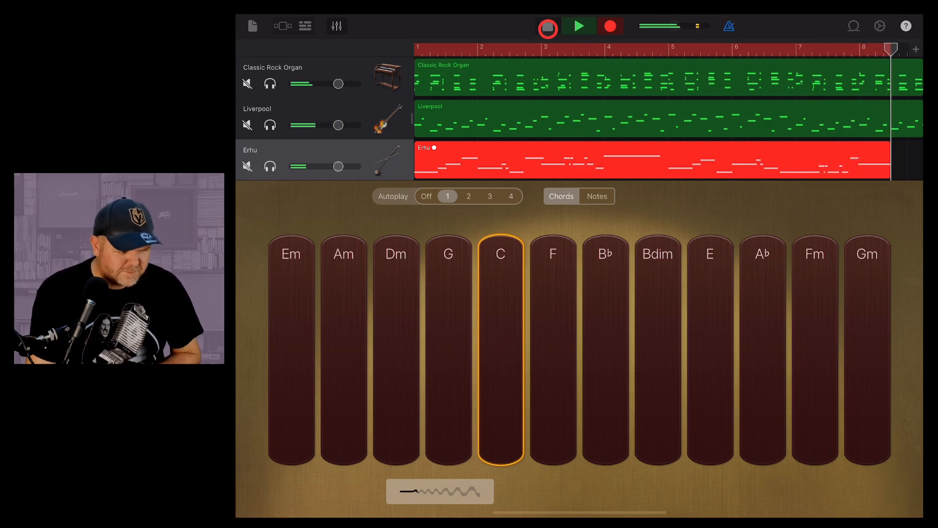
left_click(546, 26)
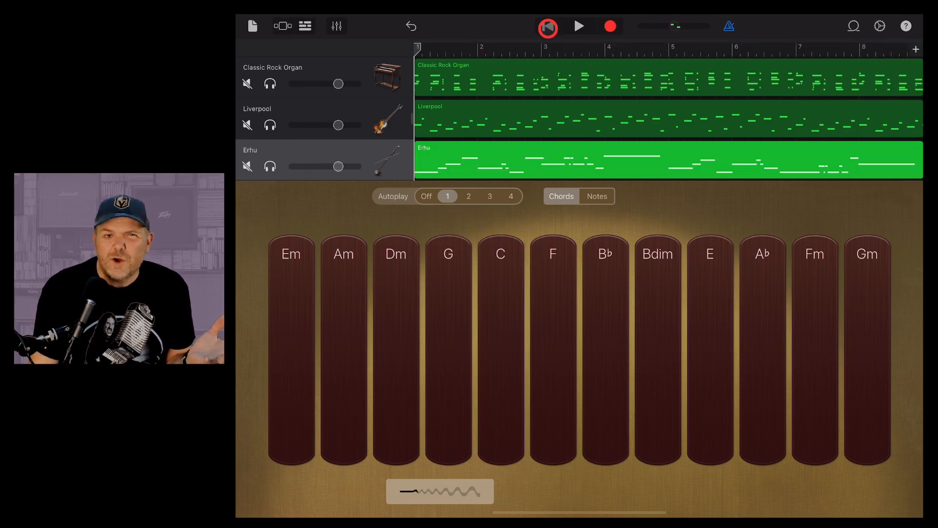
left_click(546, 26)
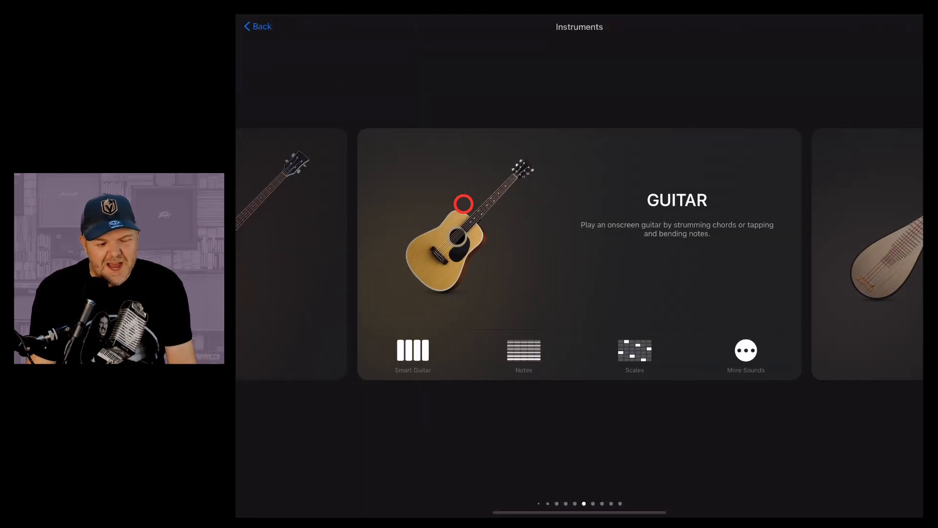
mouse_move(693, 271)
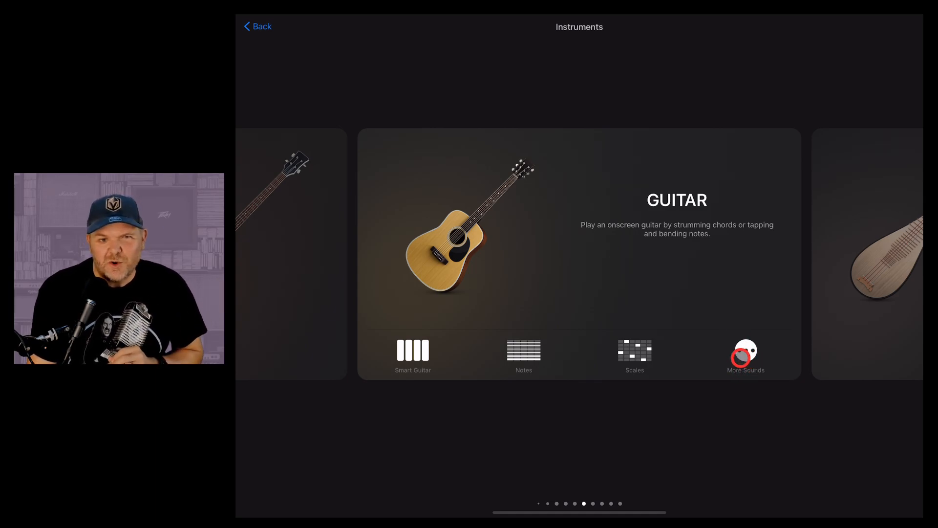
mouse_move(685, 303)
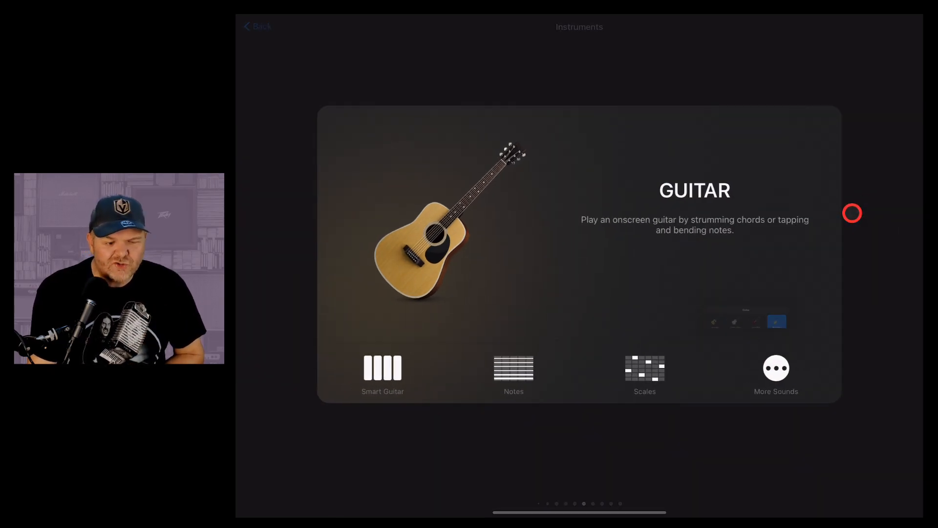
Step: Create a Smart Guitar track with the Retro Wah sound from the Guitar category
left_click(382, 374)
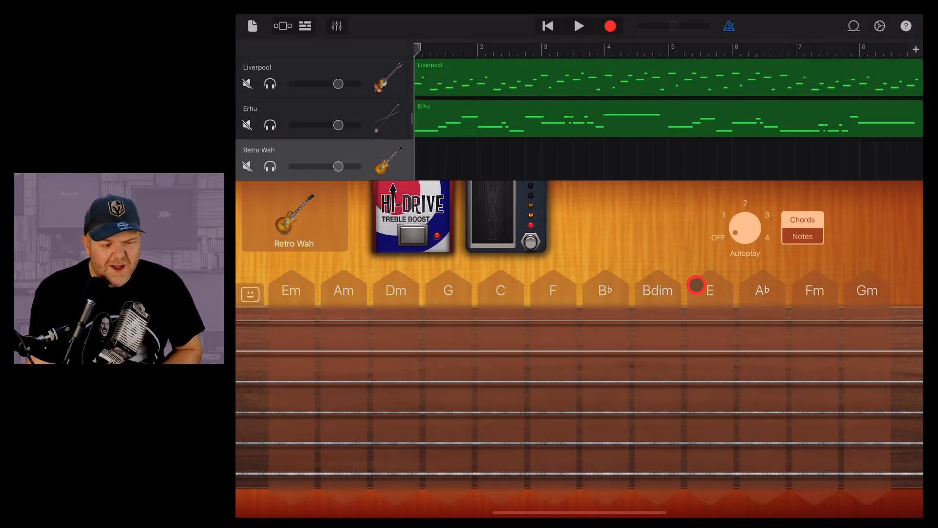
left_click(802, 235)
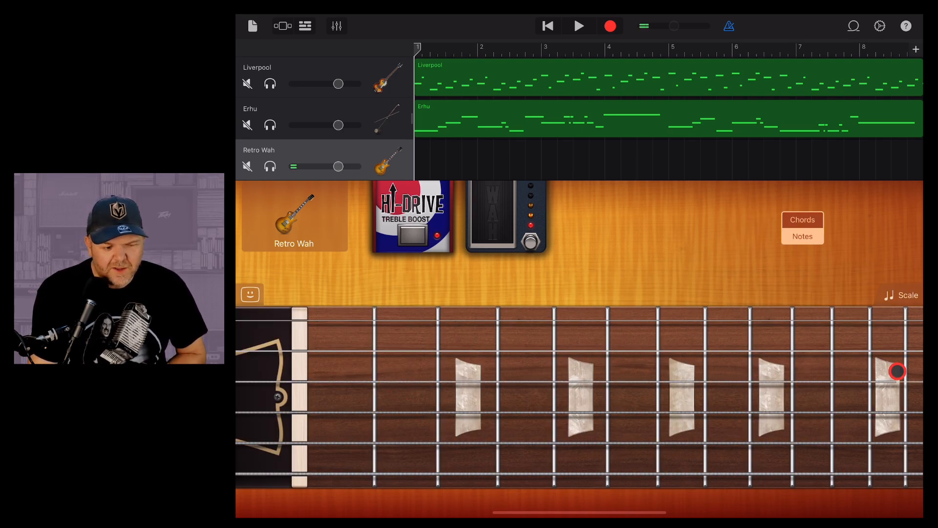
left_click(802, 220)
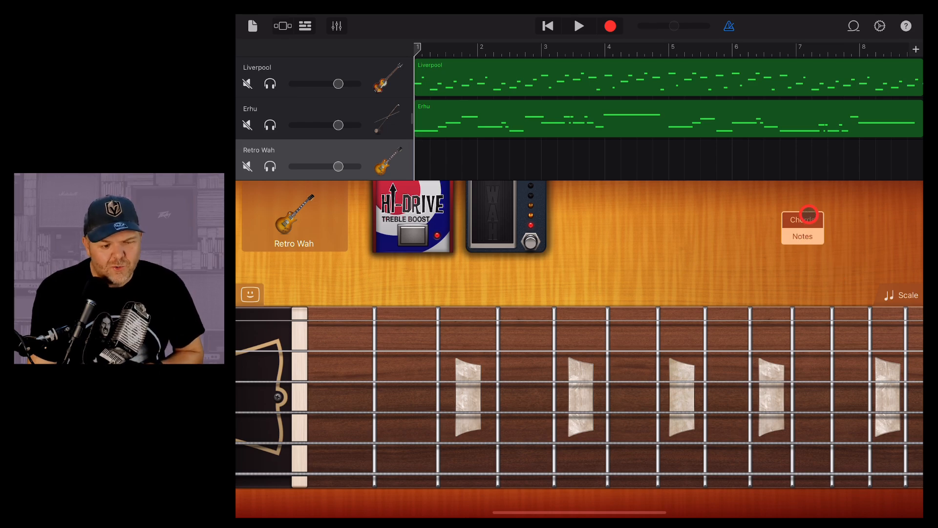
left_click(801, 220)
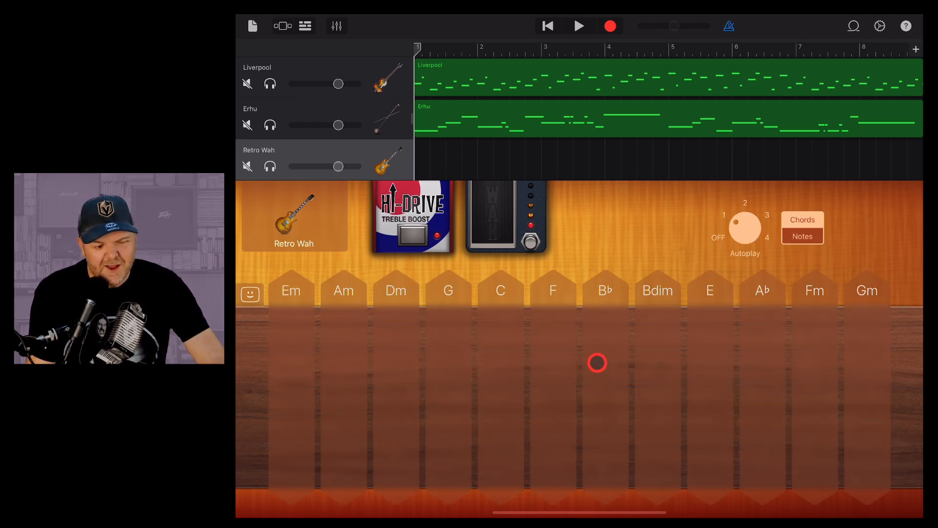
left_click(500, 290)
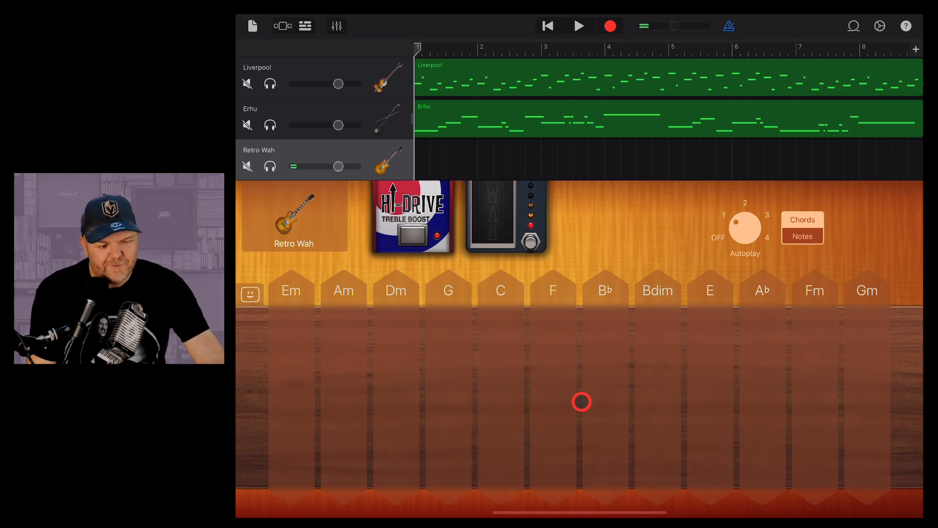
left_click(500, 291)
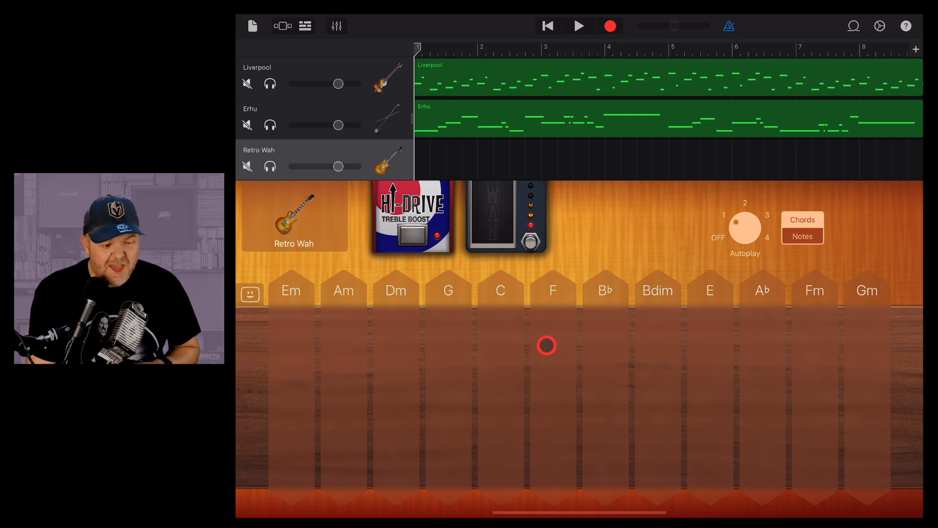
Step: Record Retro Wah chords C, G, F, C over eight bars, stop, and return to start
left_click(610, 26)
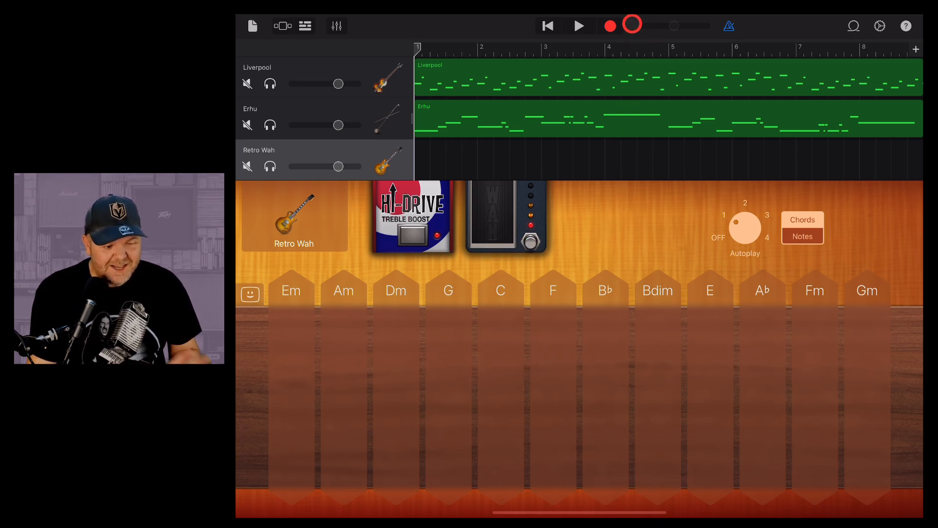
left_click(499, 290)
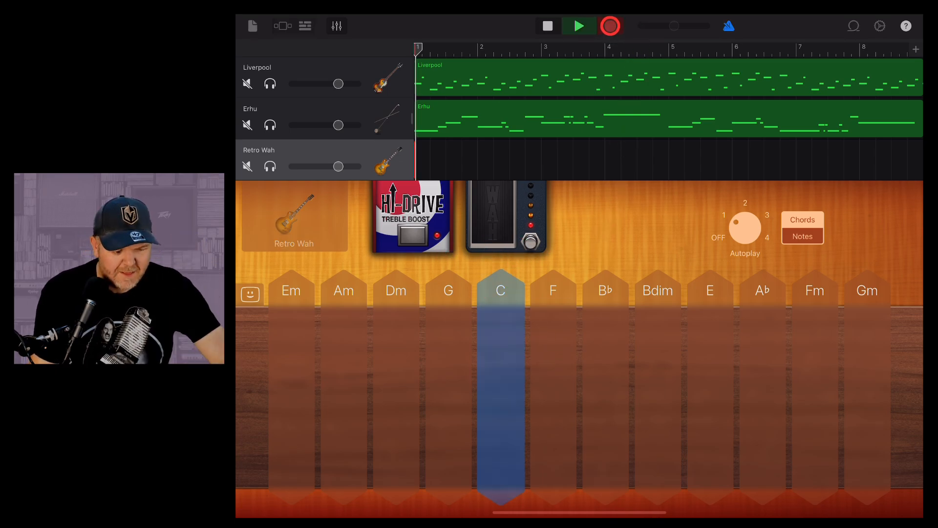
left_click(611, 26)
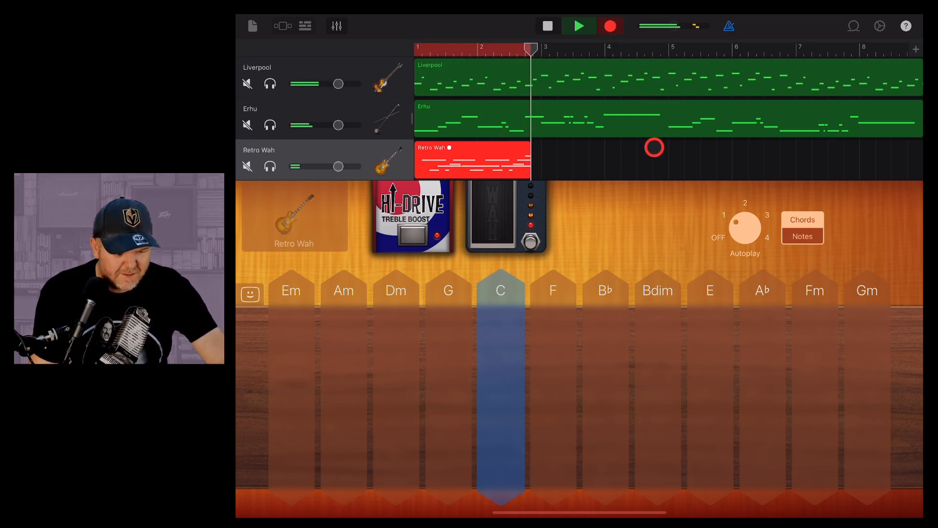
left_click(447, 290)
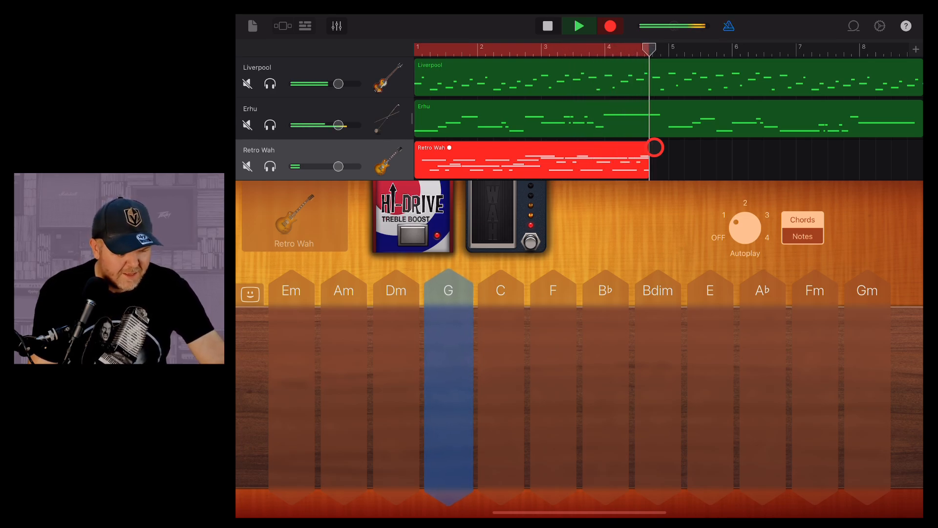
left_click(552, 290)
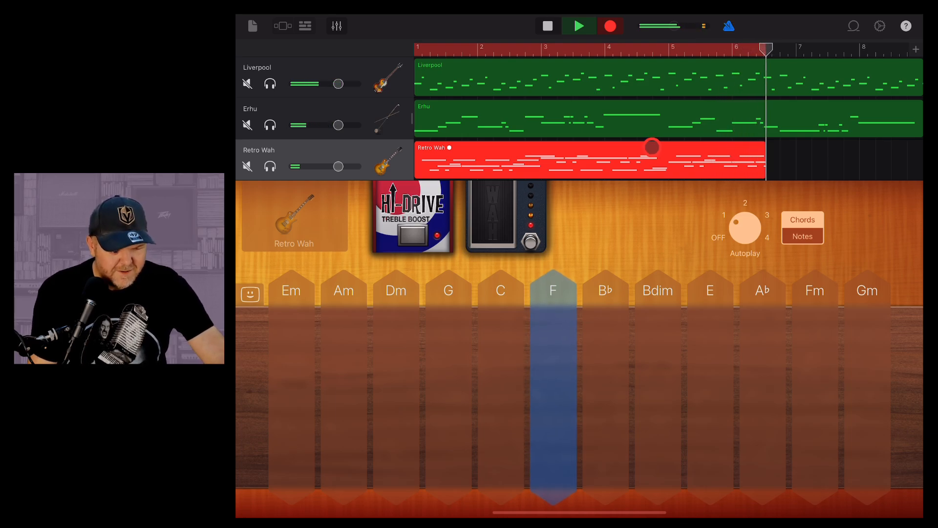
left_click(500, 290)
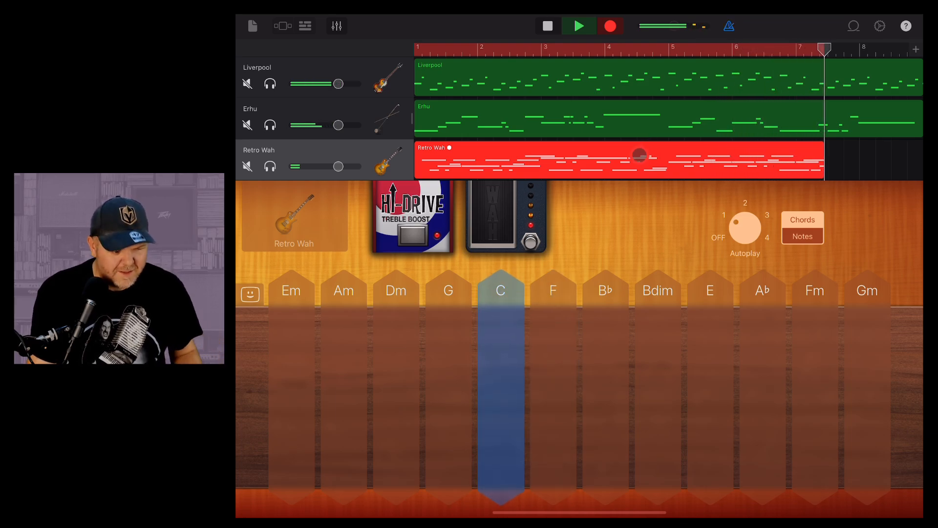
left_click(546, 26)
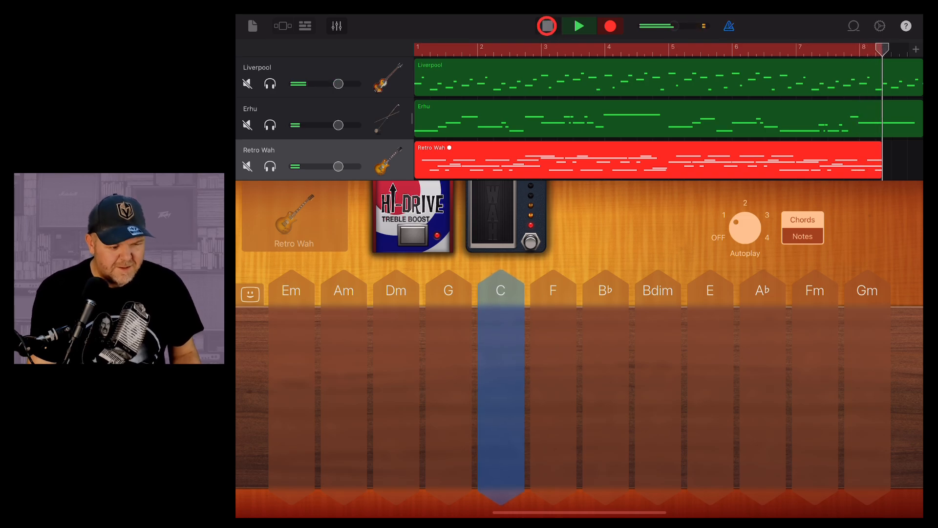
left_click(546, 26)
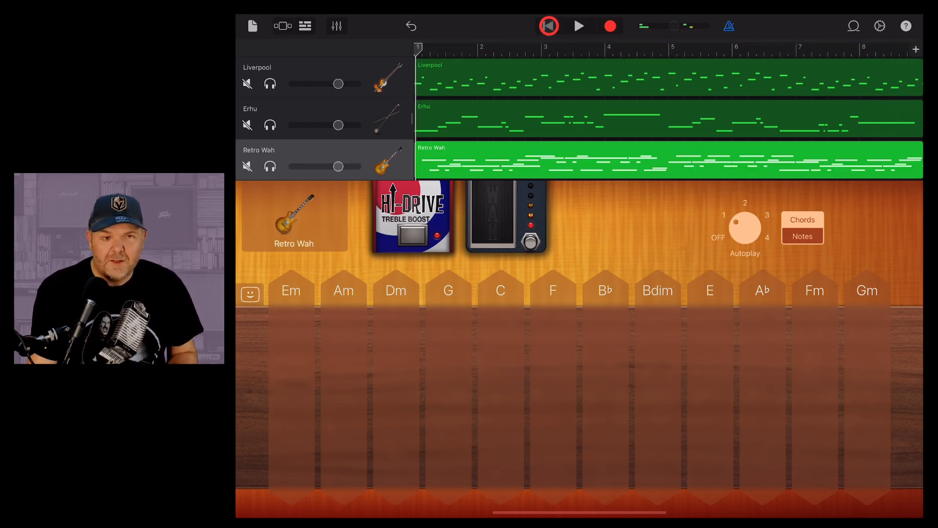
left_click(547, 26)
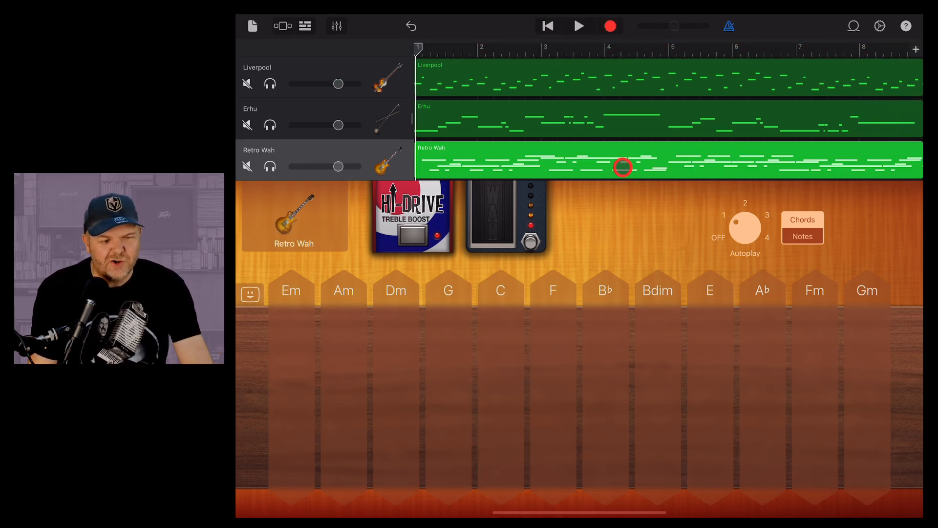
left_click(305, 26)
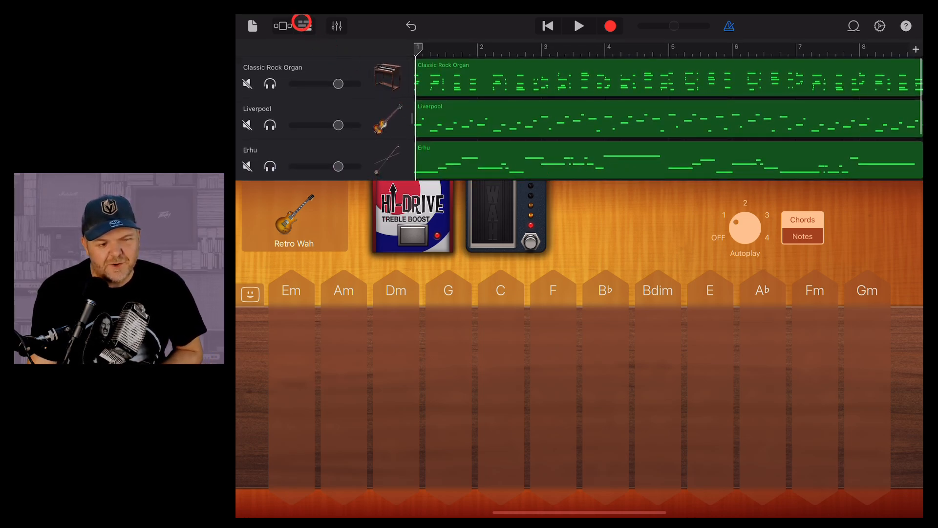
Step: Switch to Tracks View showing the organ, bass, Erhu and Retro Wah regions together
left_click(281, 26)
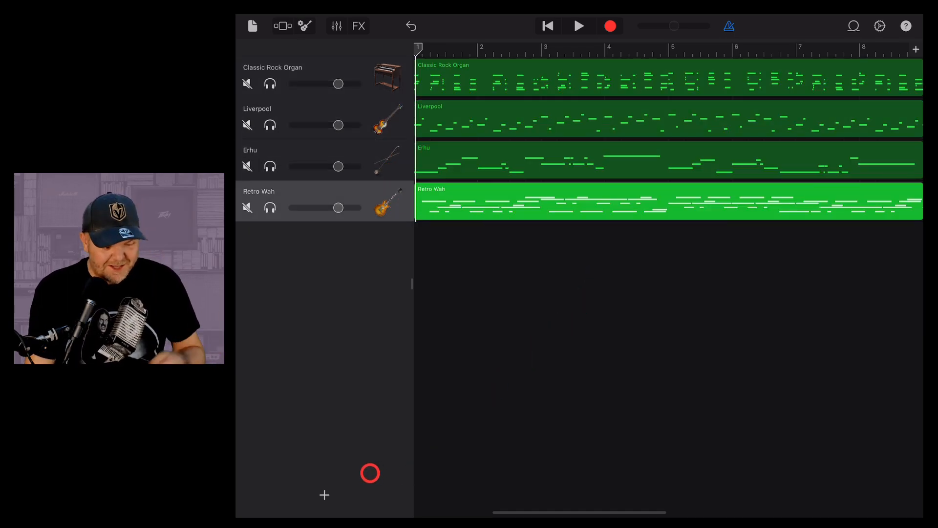
Step: Create a fifth track with the Bassoon sound from the Keyboard sounds' Other category
left_click(324, 495)
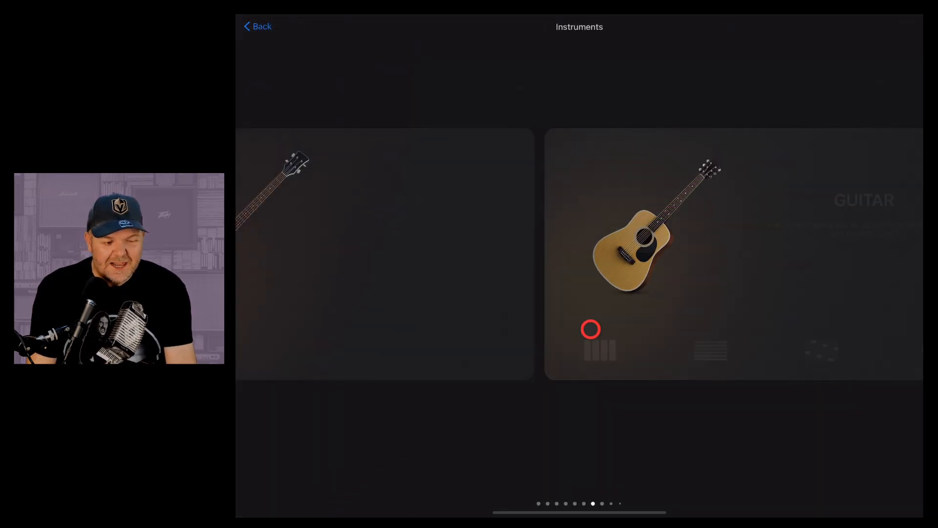
scroll("left", 3)
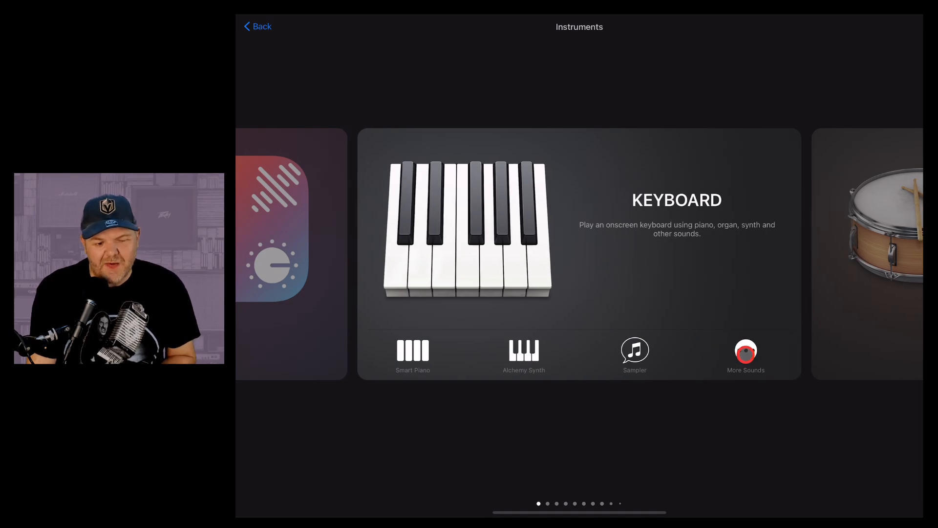
left_click(746, 355)
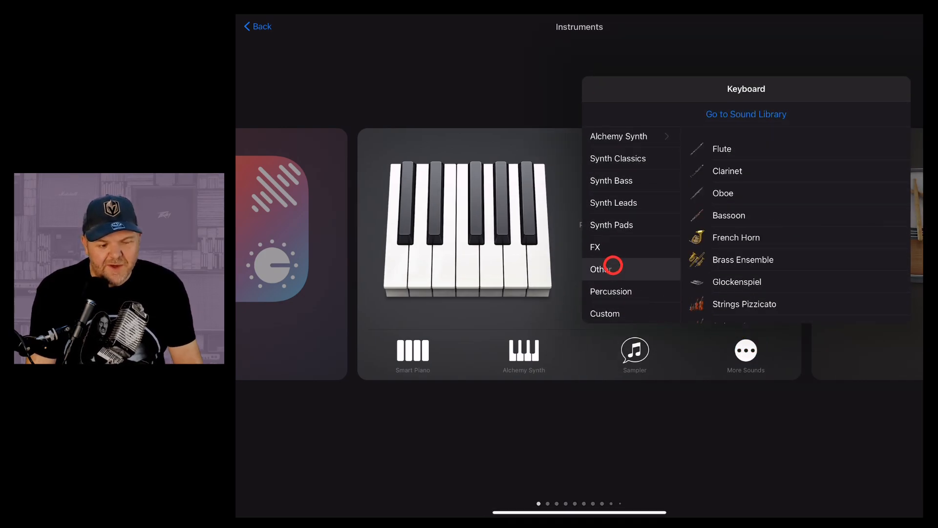
scroll("up", 3)
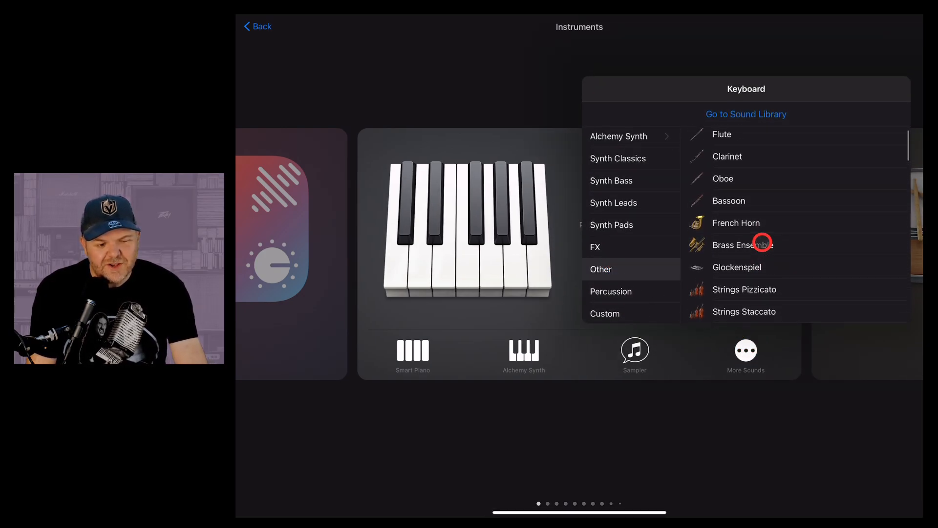
left_click(728, 200)
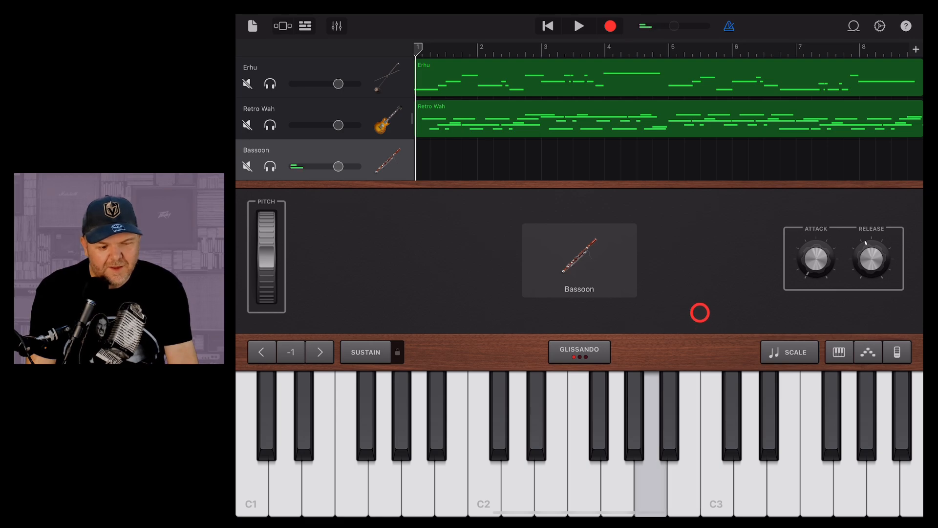
Step: Record an eight-bar Bassoon melody on the fifth track
left_click(610, 26)
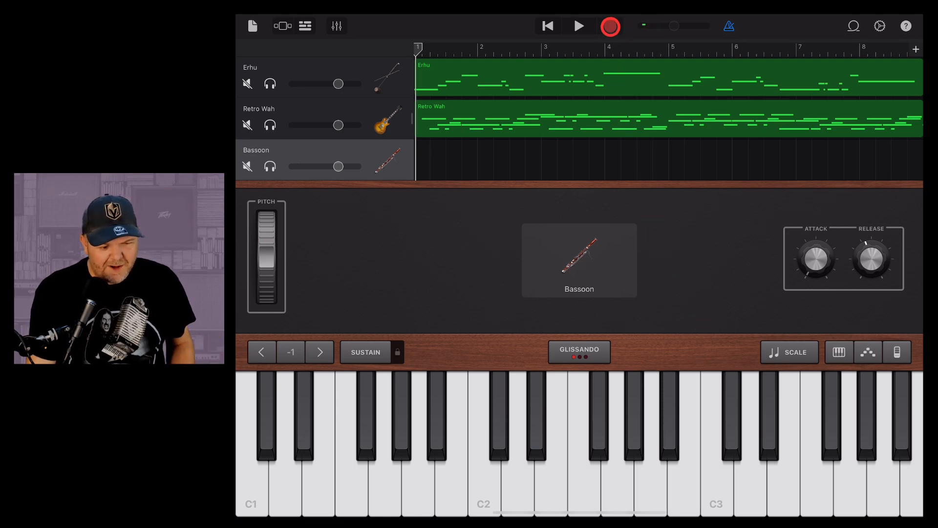
left_click(610, 26)
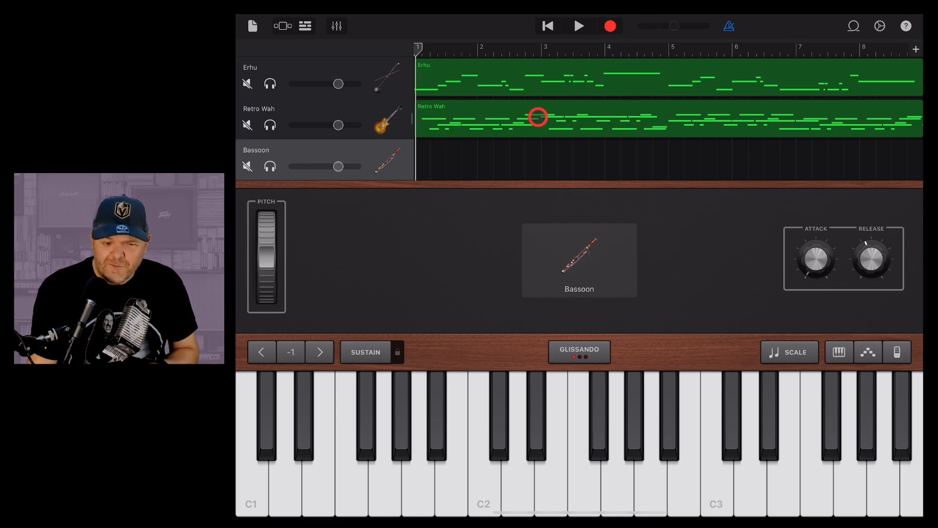
left_click(610, 26)
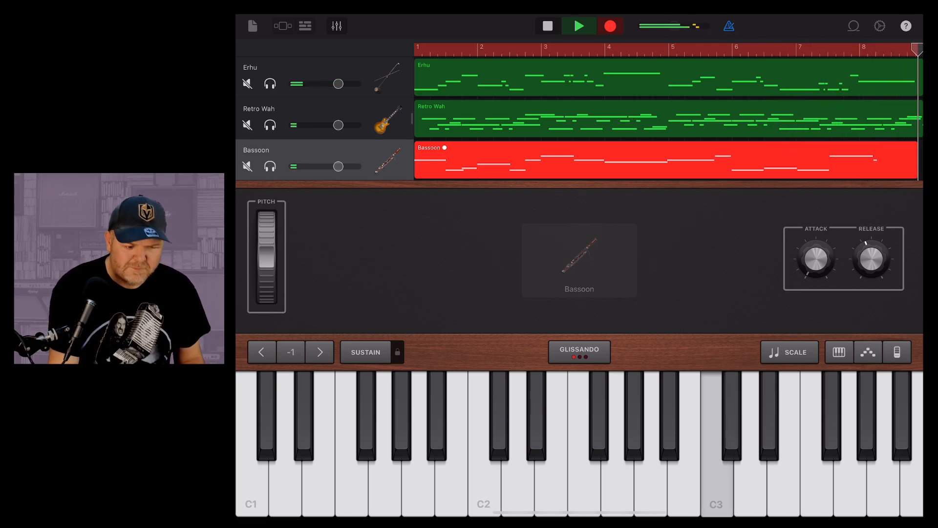
left_click(304, 26)
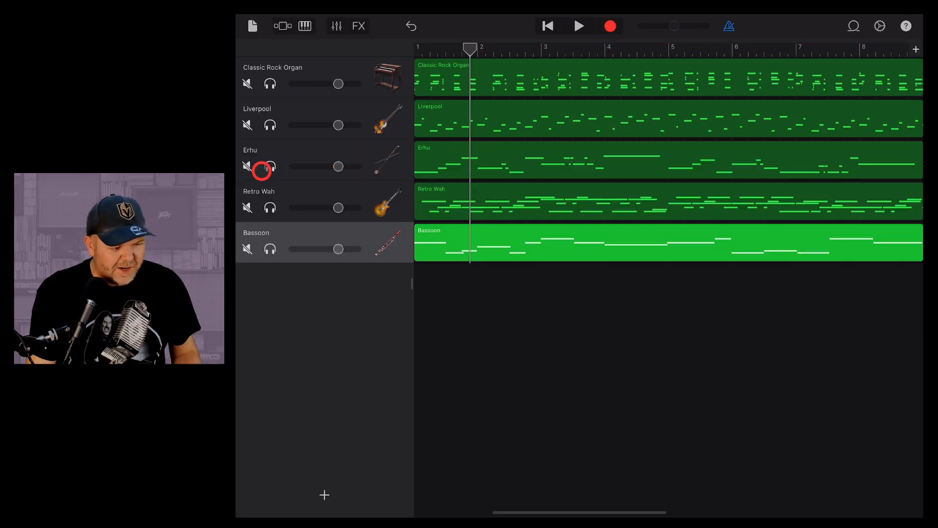
Step: Mute the Erhu and Retro Wah tracks and play the song back
left_click(246, 166)
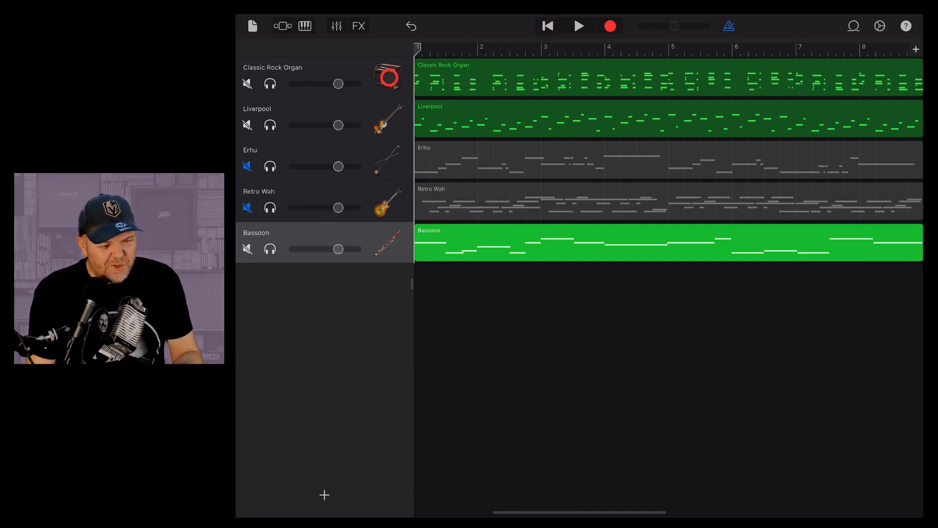
left_click(390, 242)
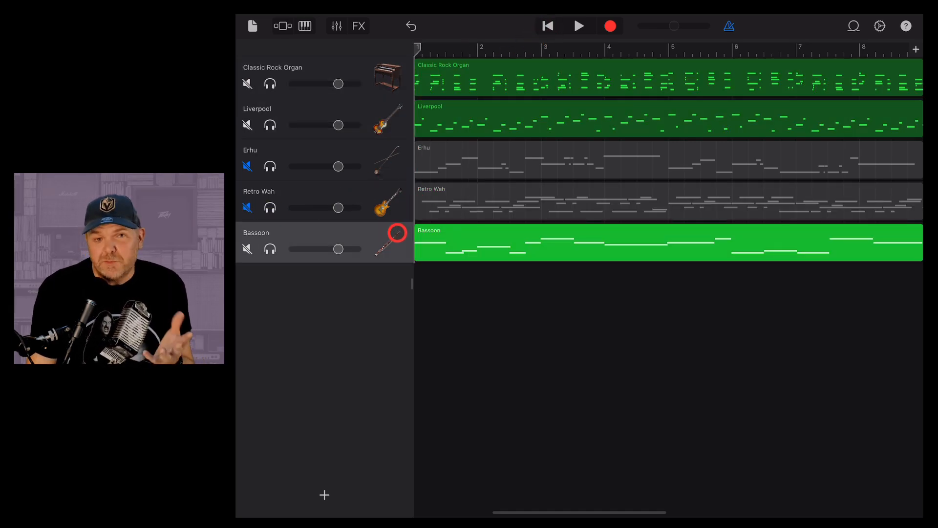
left_click(578, 26)
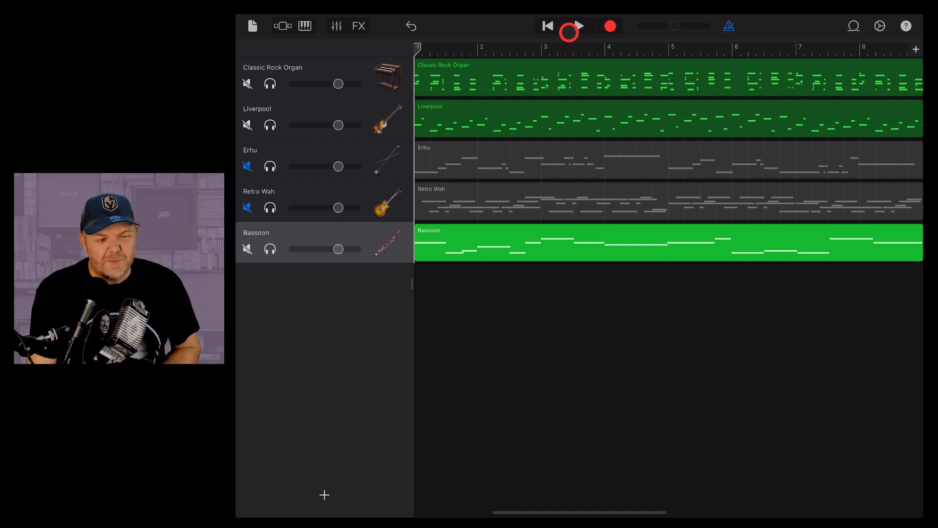
left_click(575, 26)
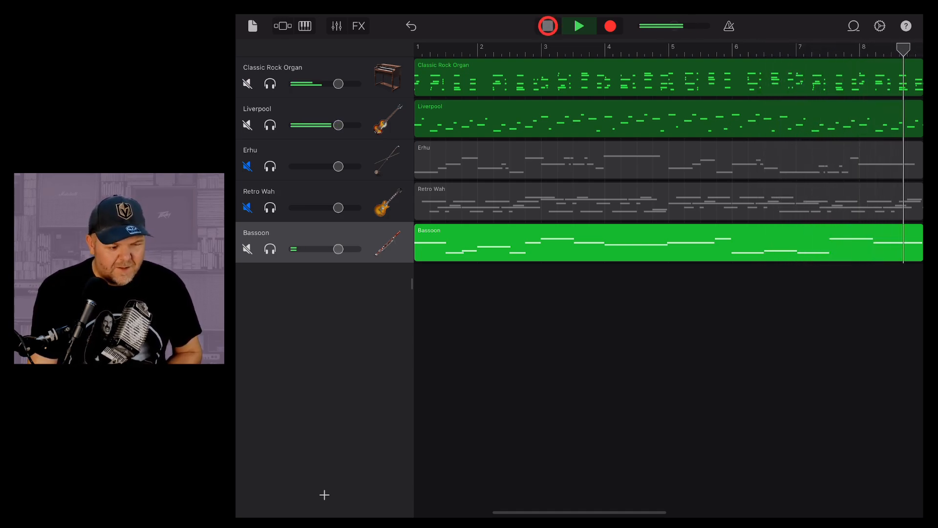
left_click(546, 26)
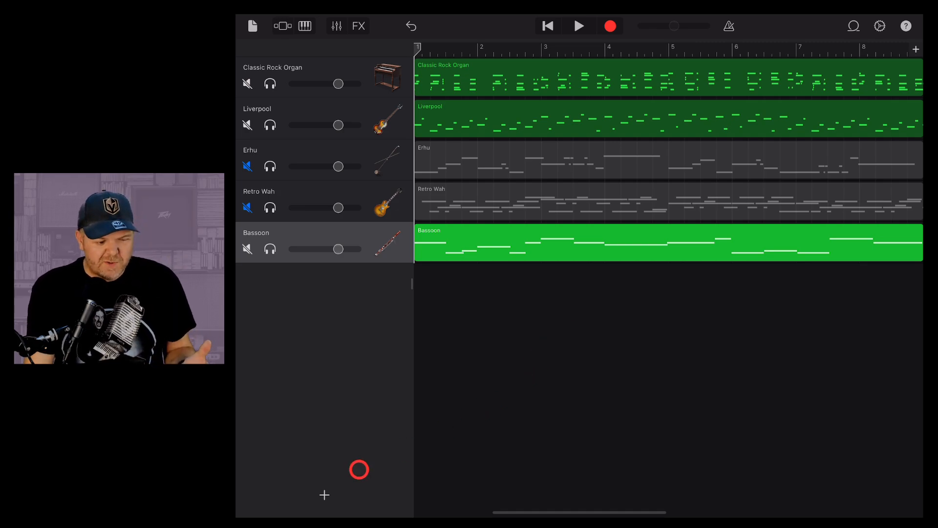
Step: Load the Ravenscroft275 Audio Unit Extension on a sixth track and show its piano interface
left_click(324, 495)
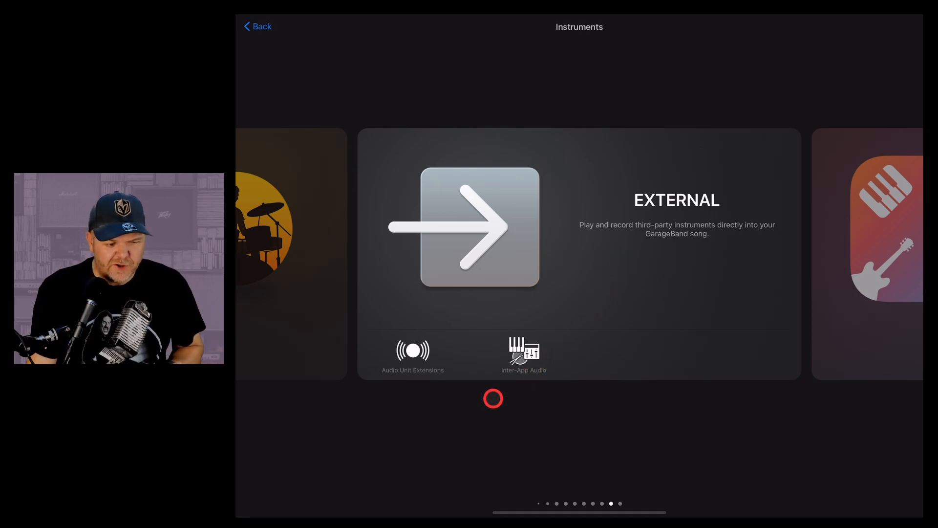
left_click(413, 350)
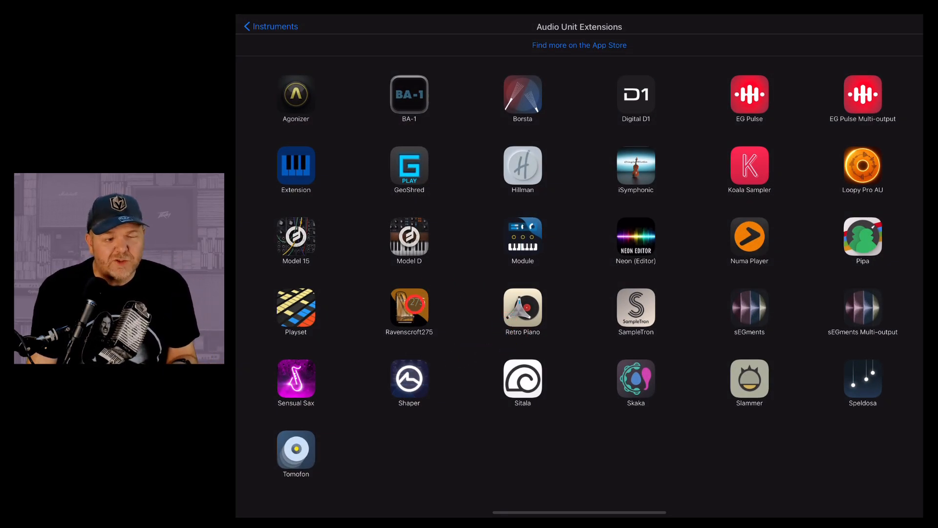
left_click(410, 308)
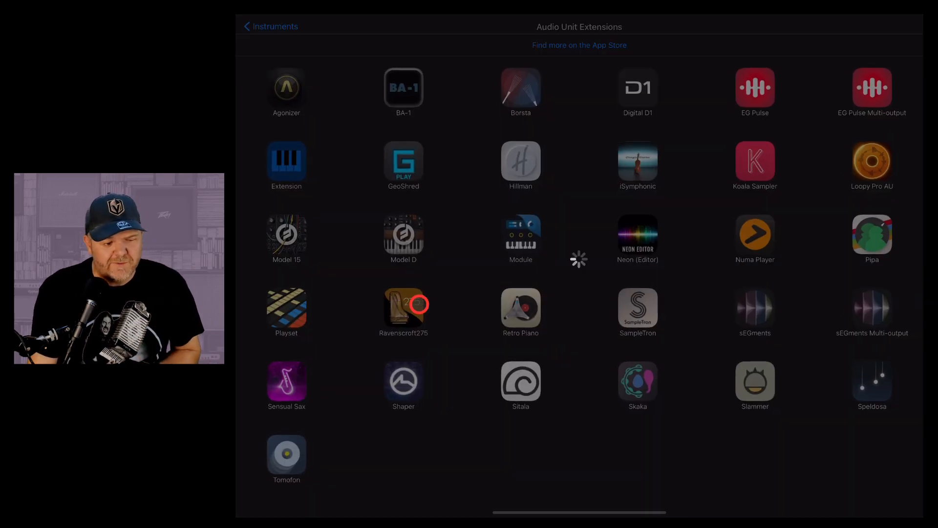
left_click(403, 308)
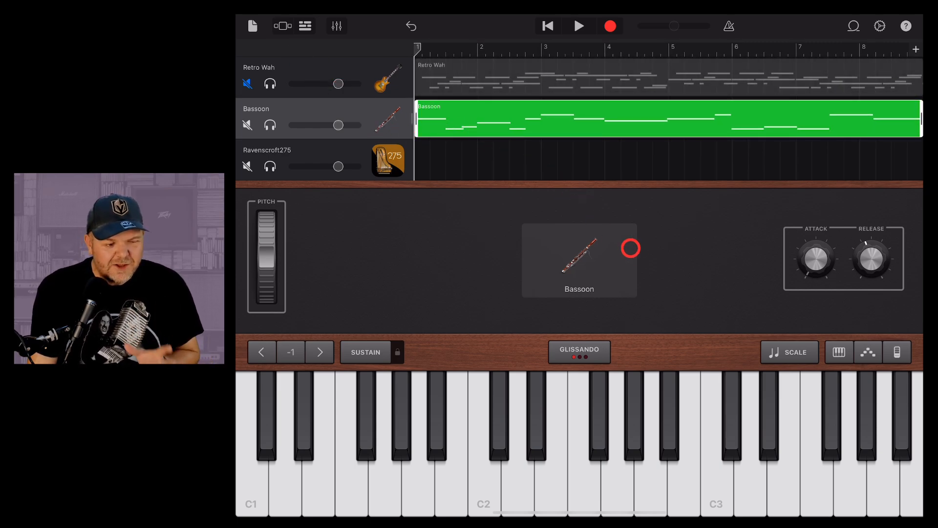
left_click(388, 161)
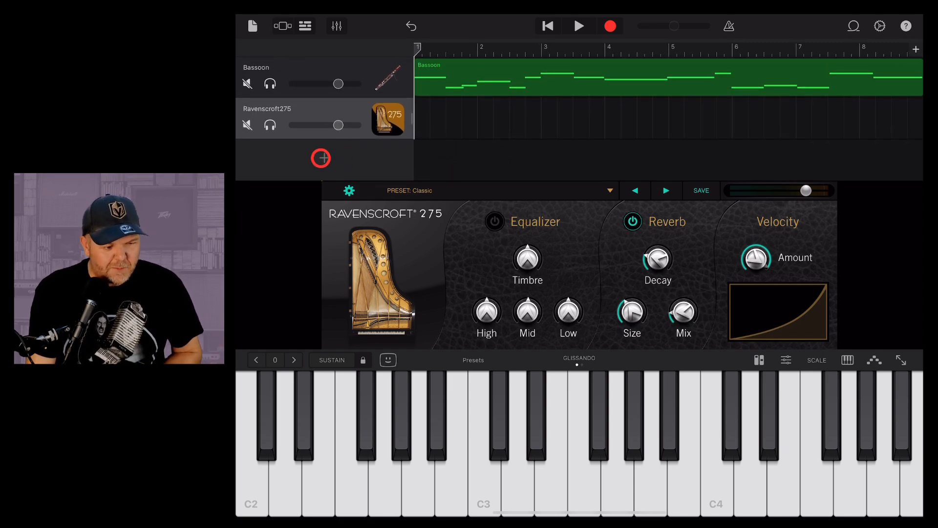
Step: Add a seventh track with Classical Grand from Keyboards and switch to chord strips
left_click(321, 158)
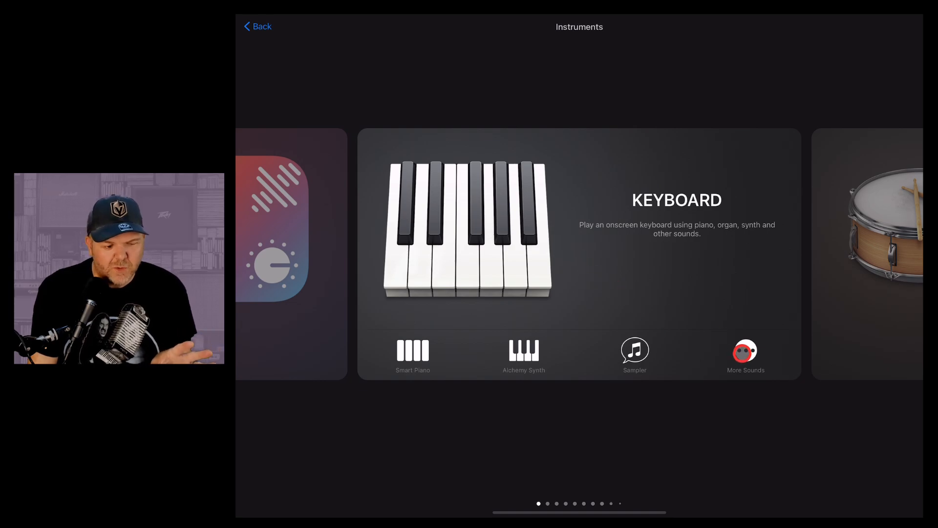
left_click(746, 354)
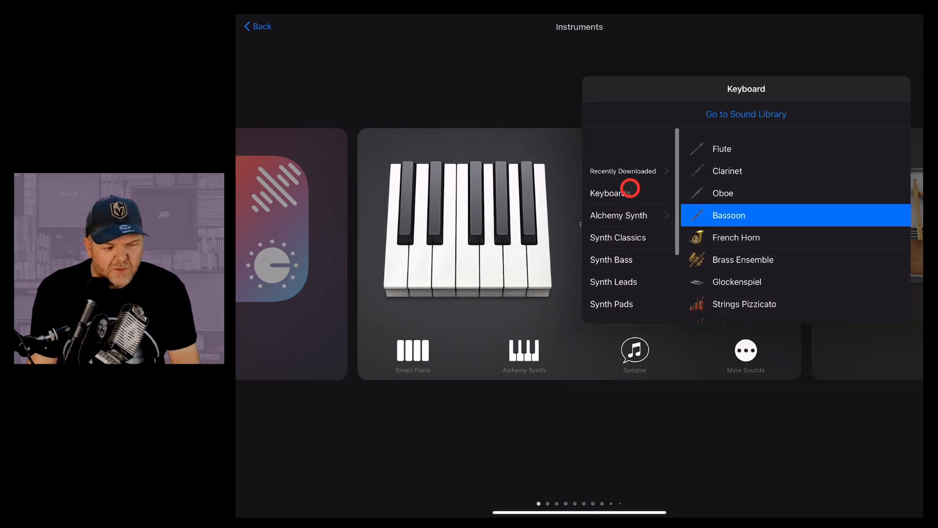
left_click(611, 193)
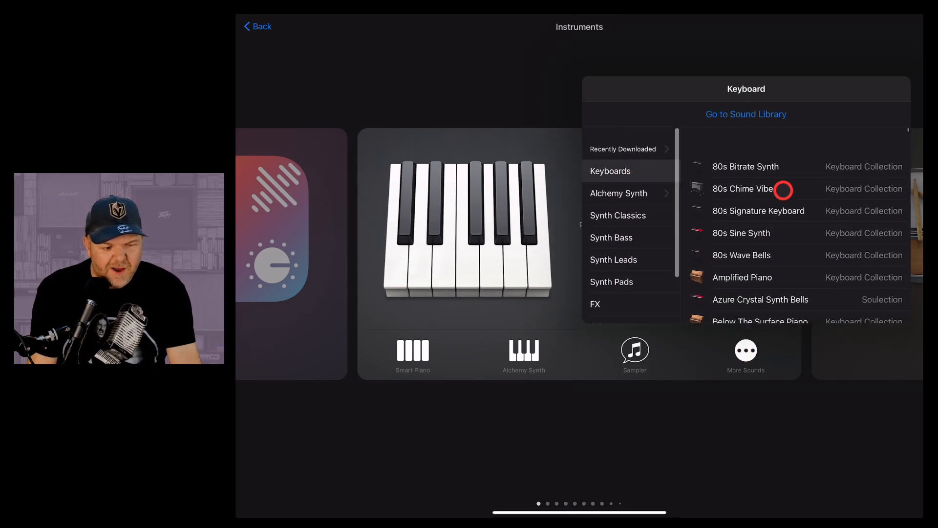
scroll("down", 3)
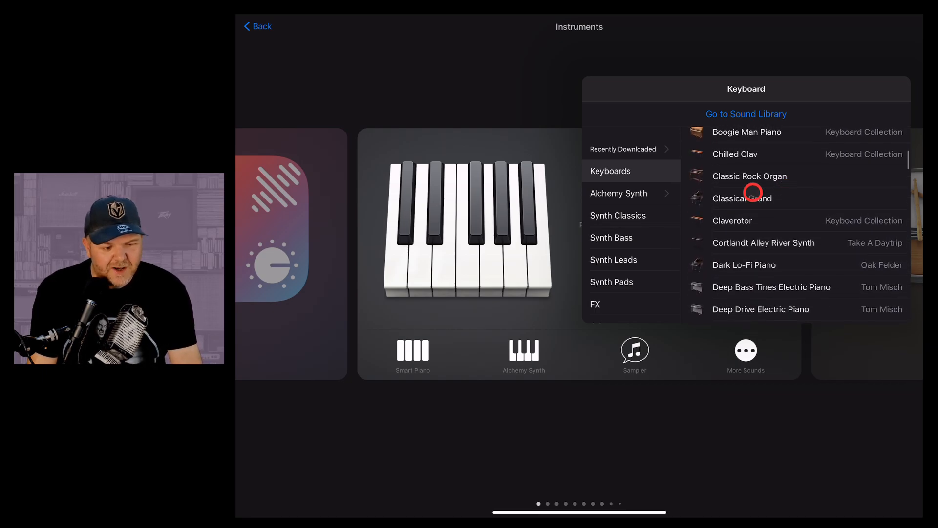
left_click(742, 198)
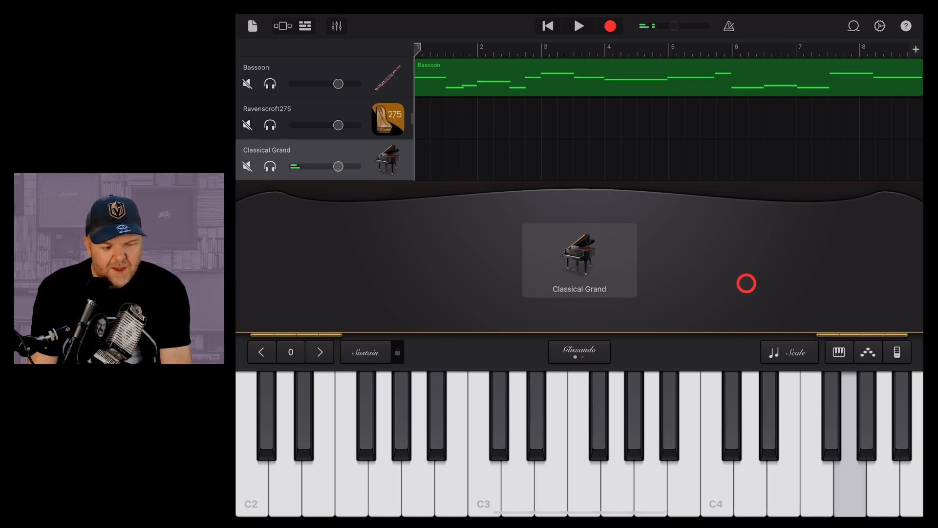
left_click(901, 352)
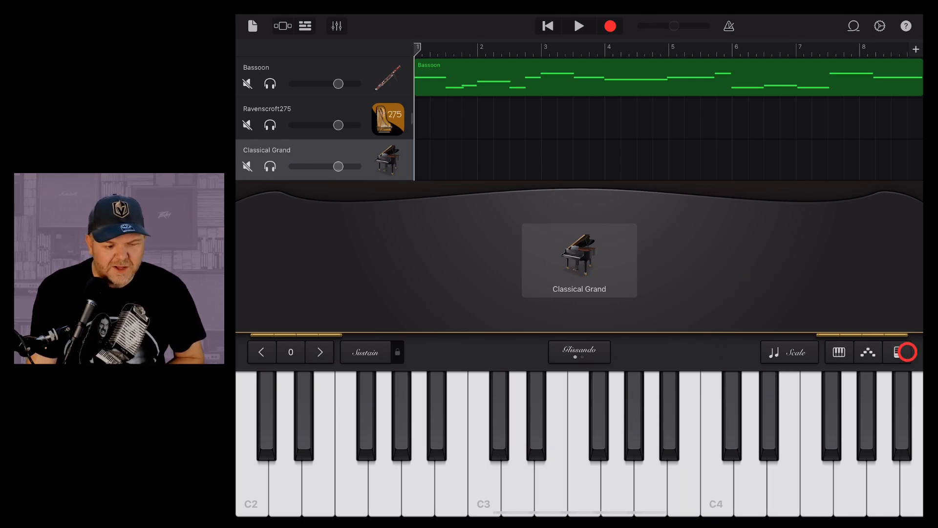
left_click(897, 352)
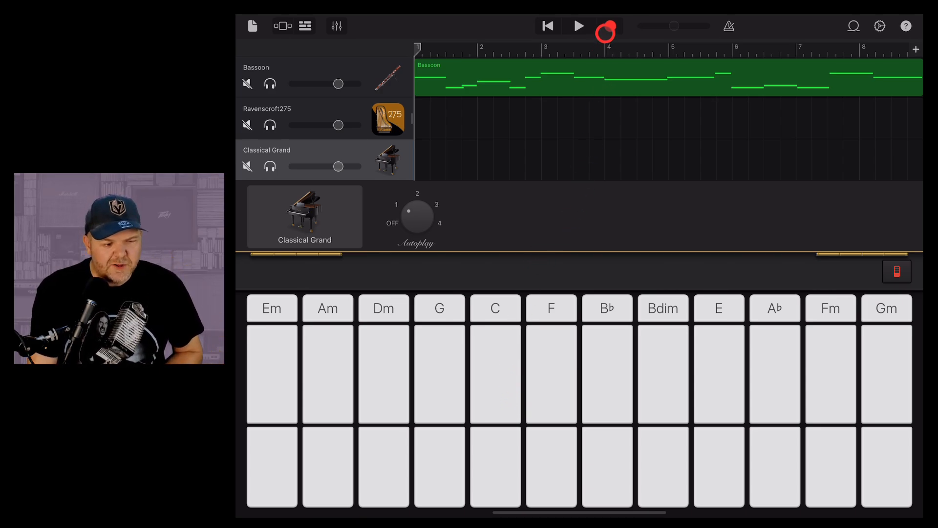
Step: Record the eight-bar Autoplay chord region on the Classical Grand track, then stop
left_click(609, 26)
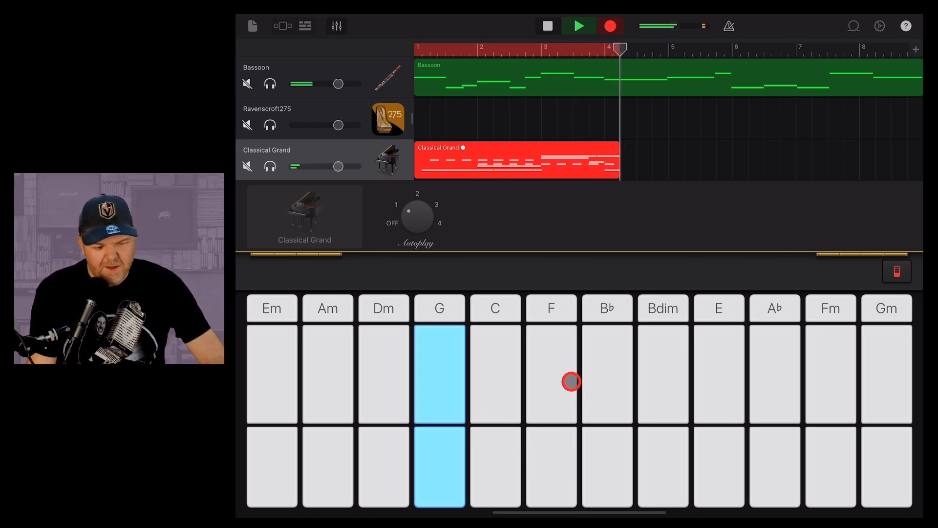
left_click(551, 396)
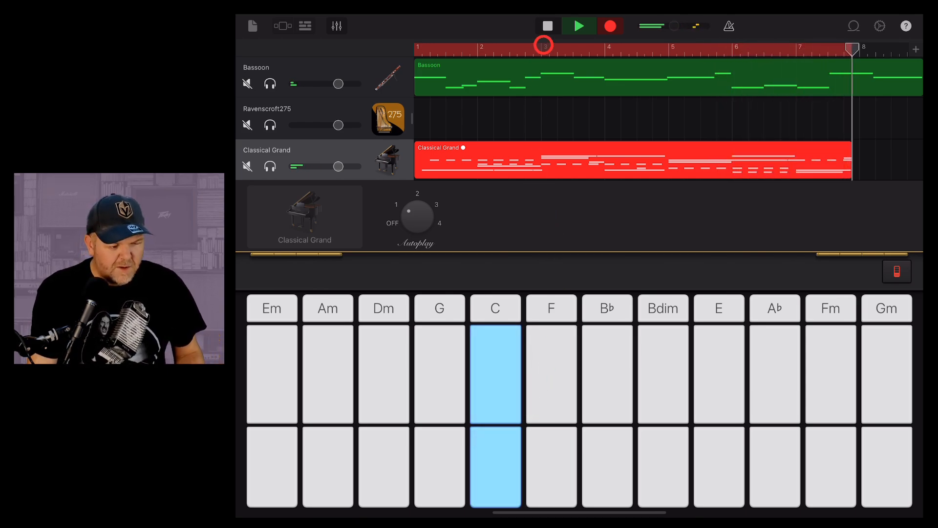
left_click(546, 26)
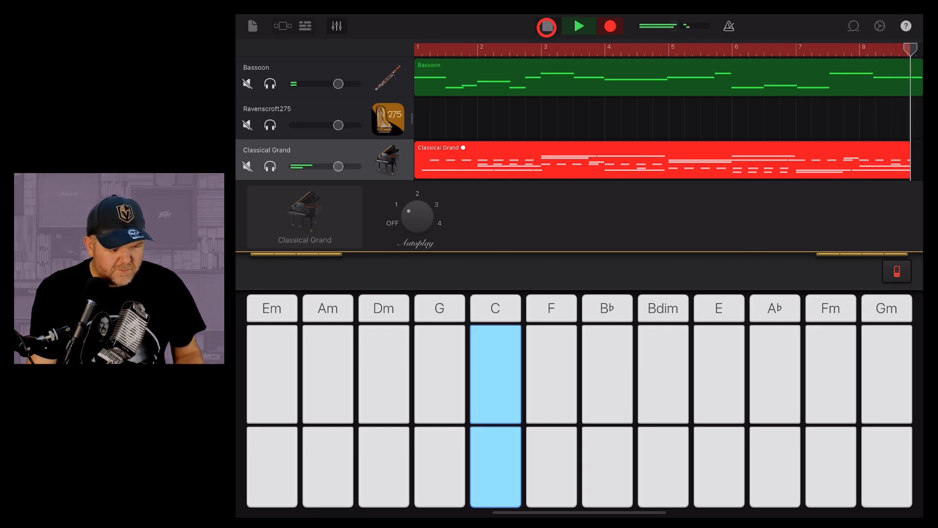
left_click(545, 25)
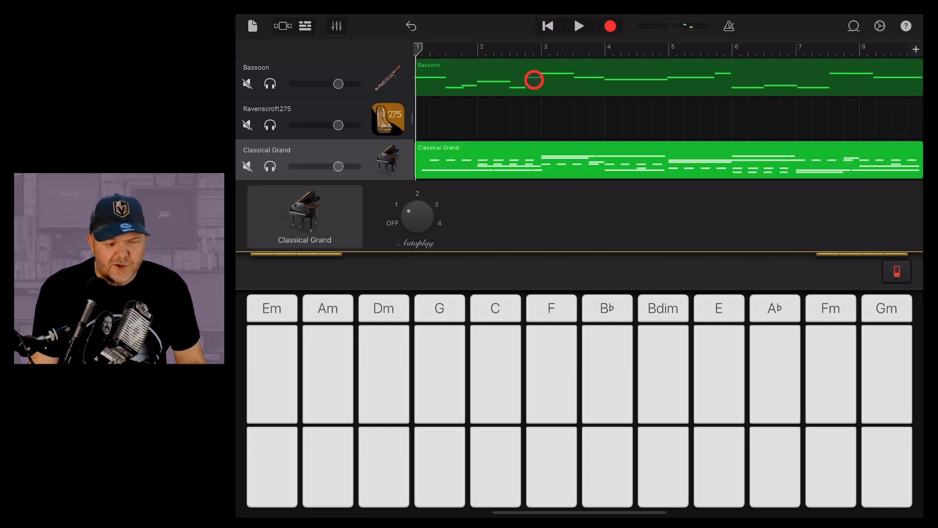
scroll("down", 3)
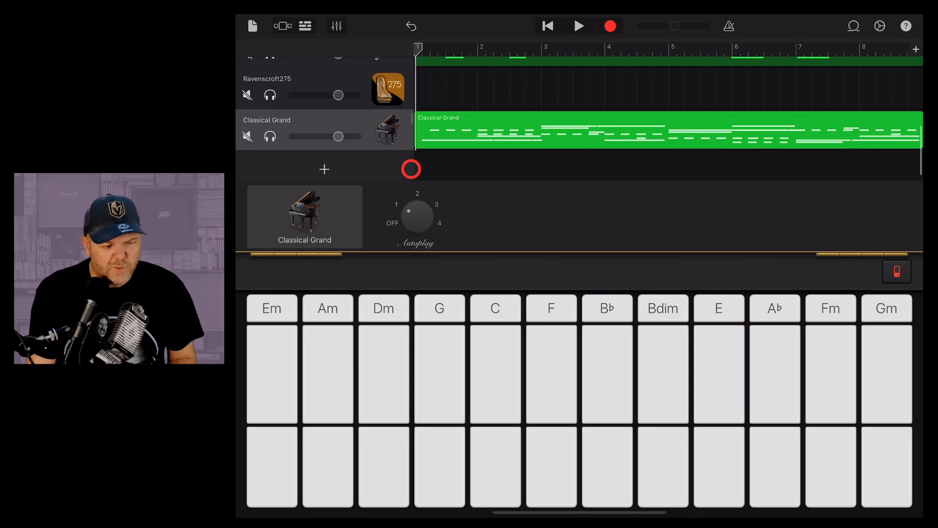
left_click(305, 25)
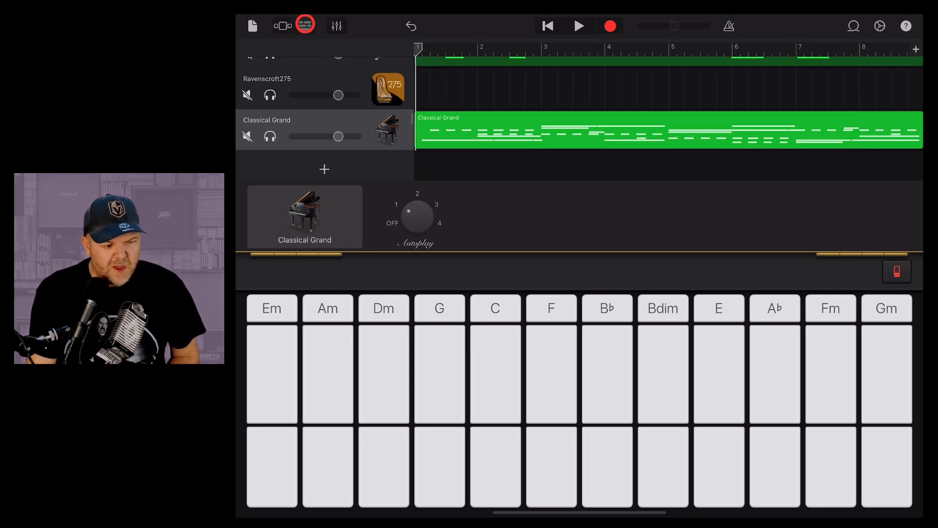
Step: Show all tracks and play back the recorded Classical Grand chords
left_click(305, 26)
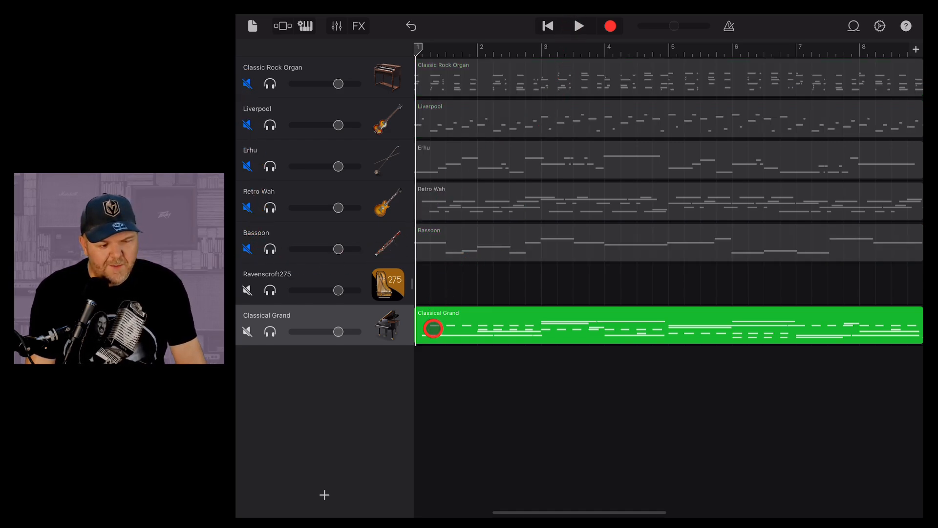
left_click(578, 26)
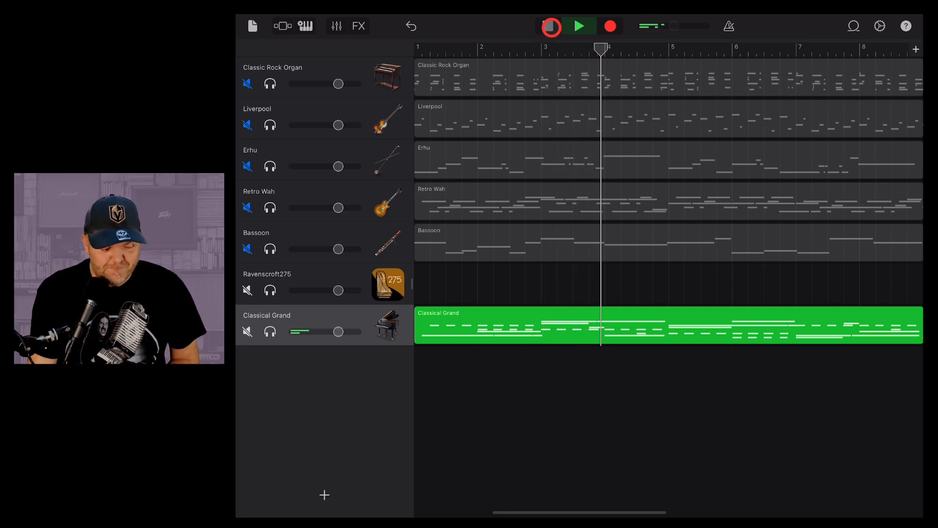
left_click(578, 26)
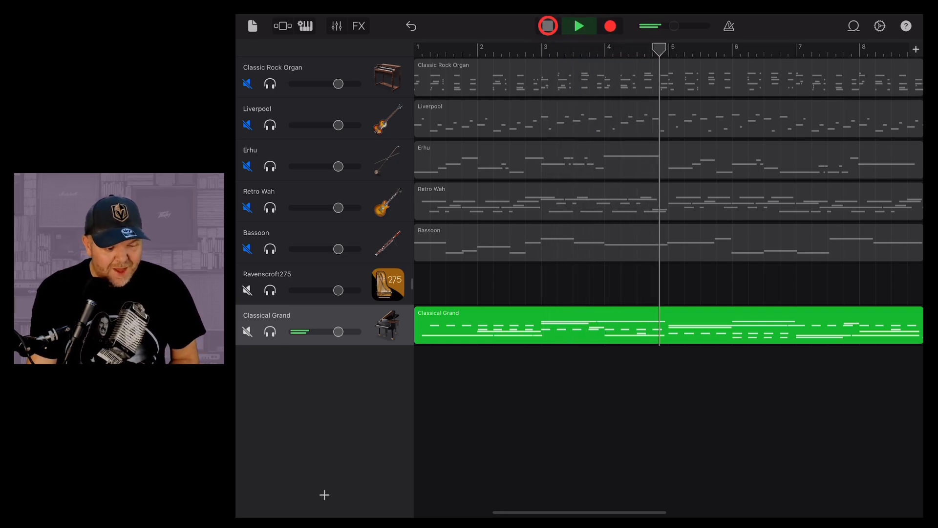
left_click(546, 26)
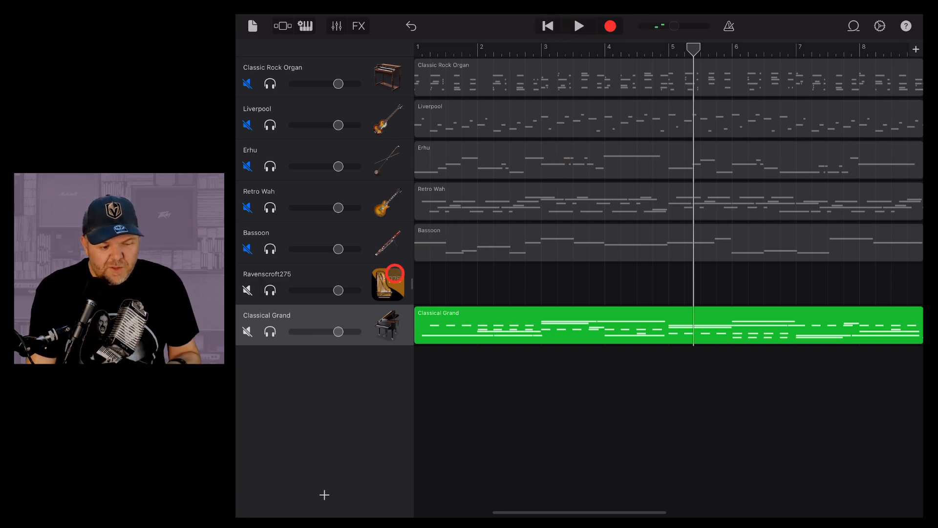
Step: Move the chord region onto the Ravenscroft275 track and play it back
left_click(504, 326)
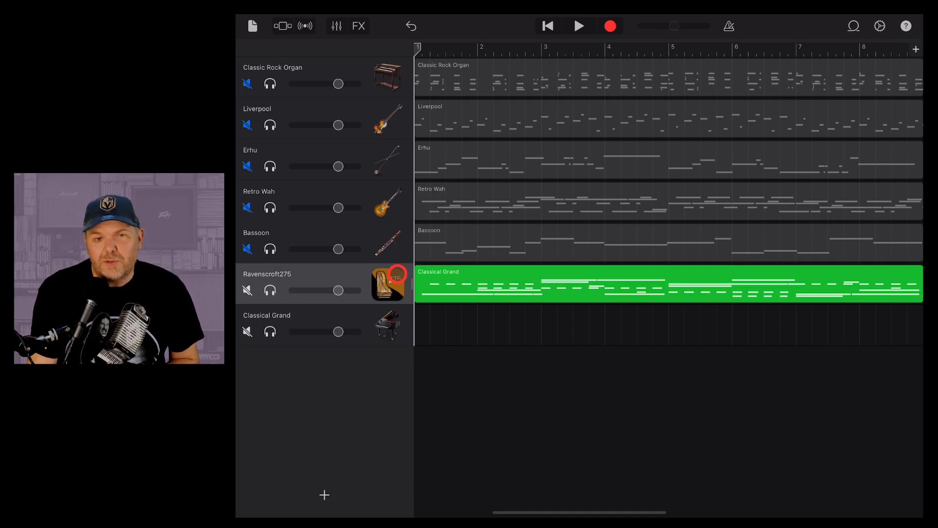
left_click(578, 26)
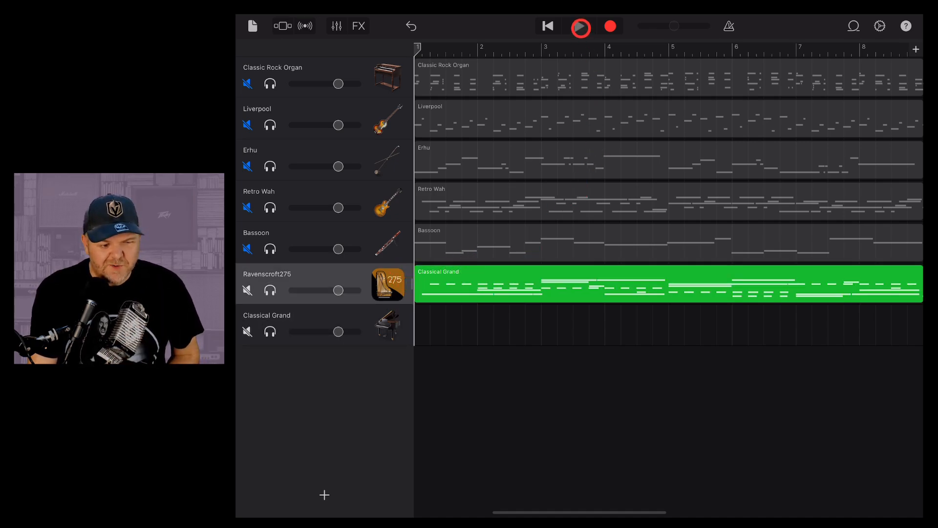
left_click(579, 26)
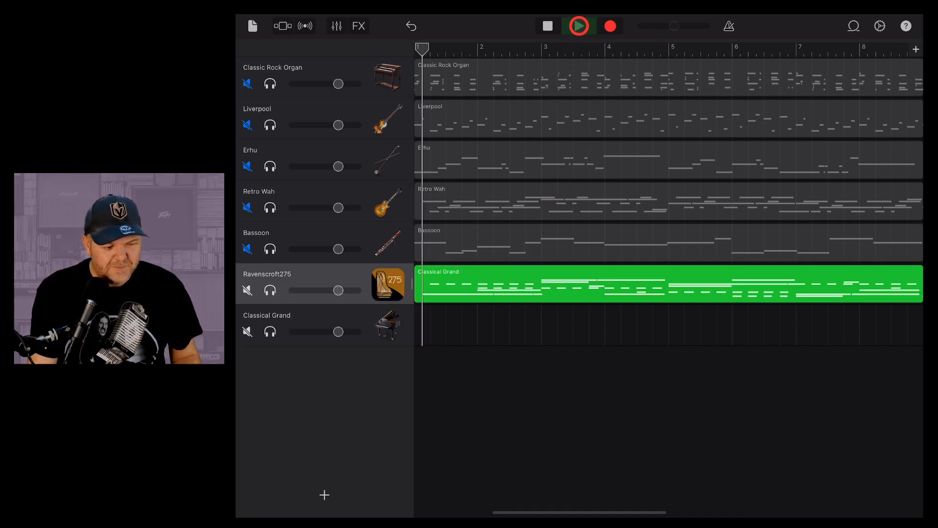
left_click(577, 25)
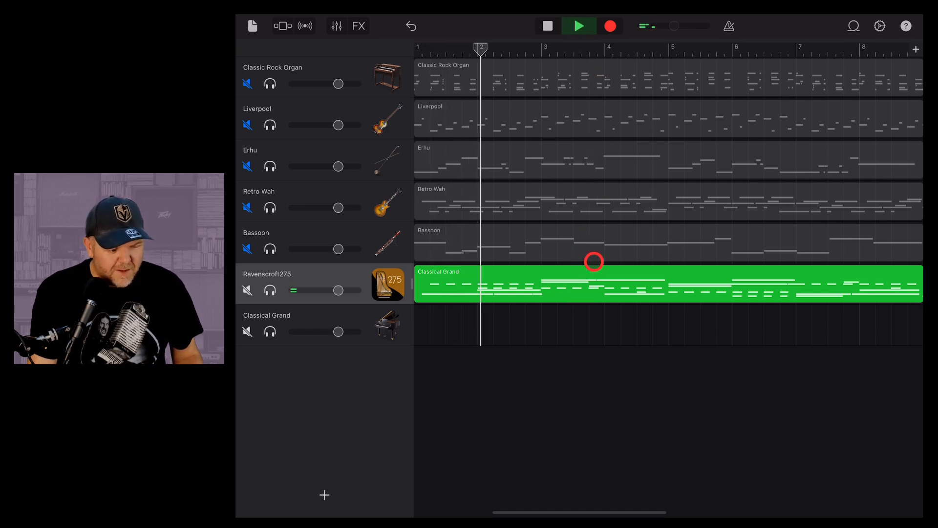
left_click(578, 26)
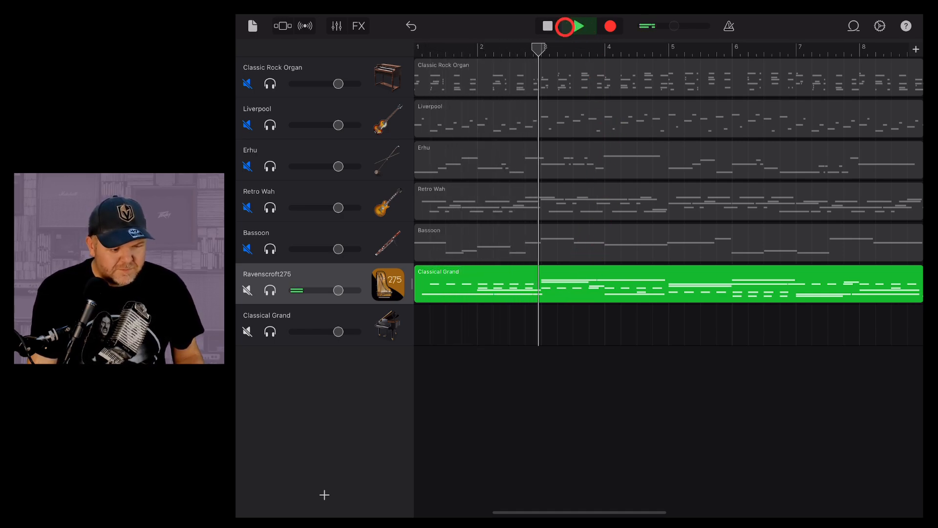
left_click(578, 26)
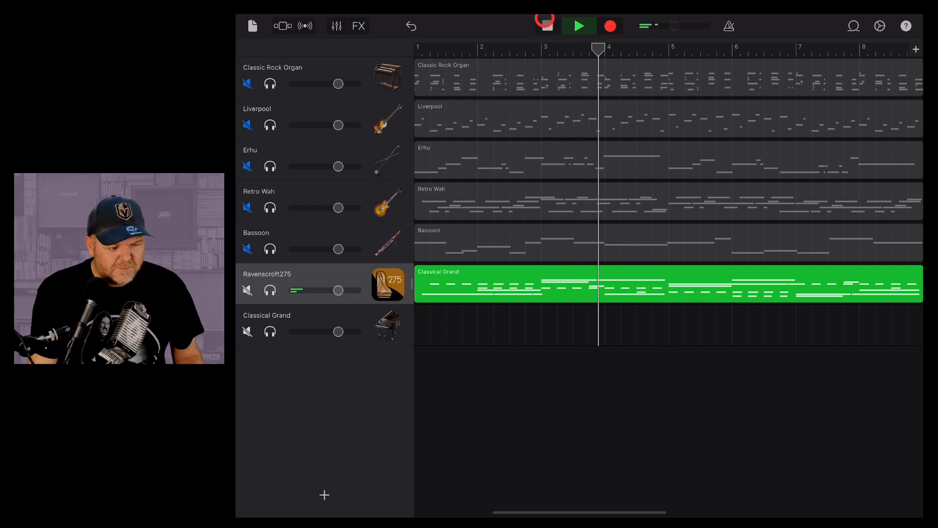
left_click(578, 26)
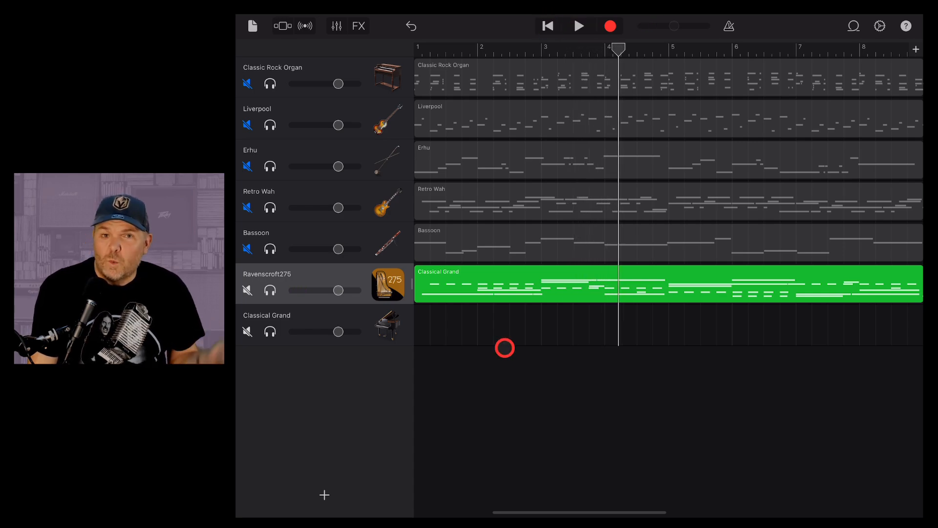
mouse_move(318, 493)
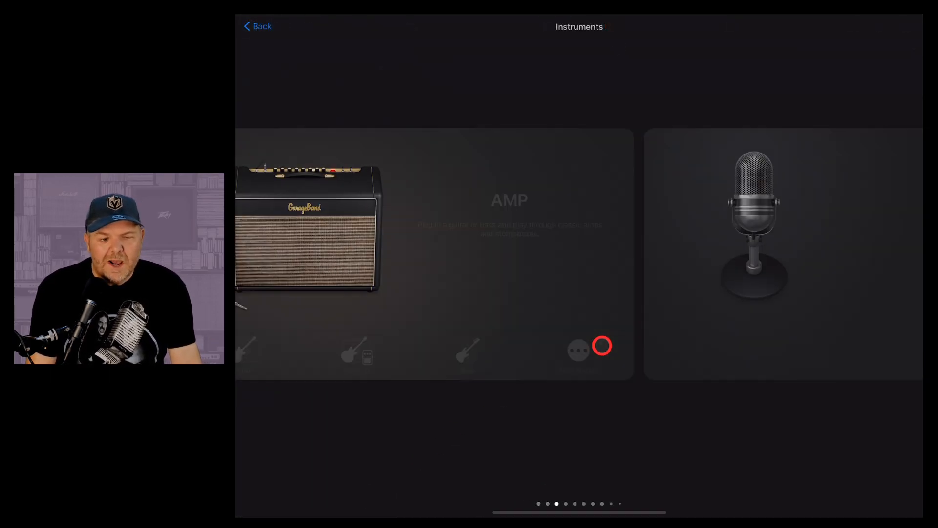
Step: Add a Hillman plug-in track holding the chord region and start playback
scroll("left", 3)
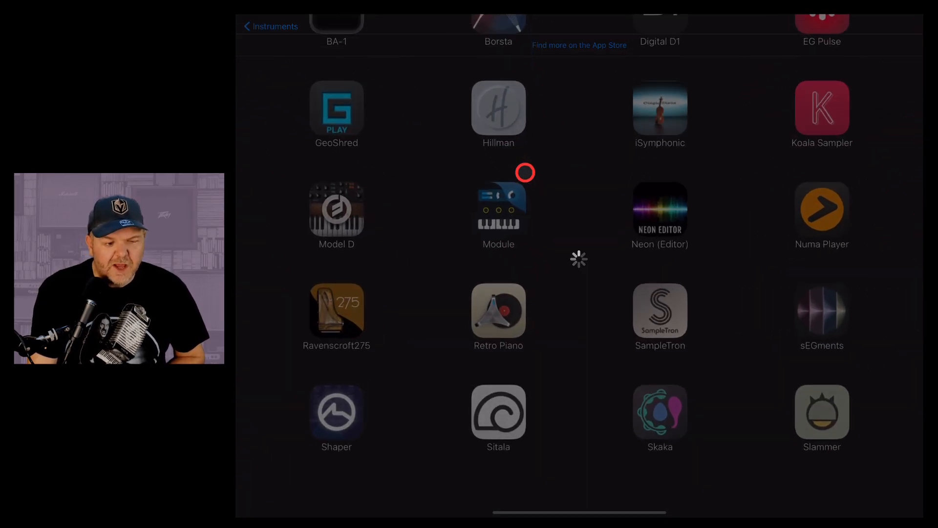
left_click(498, 109)
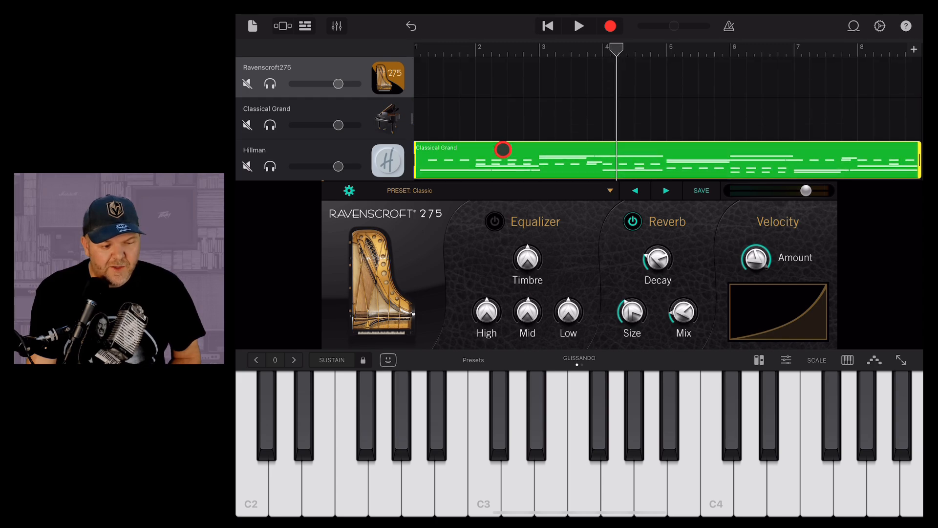
left_click(578, 26)
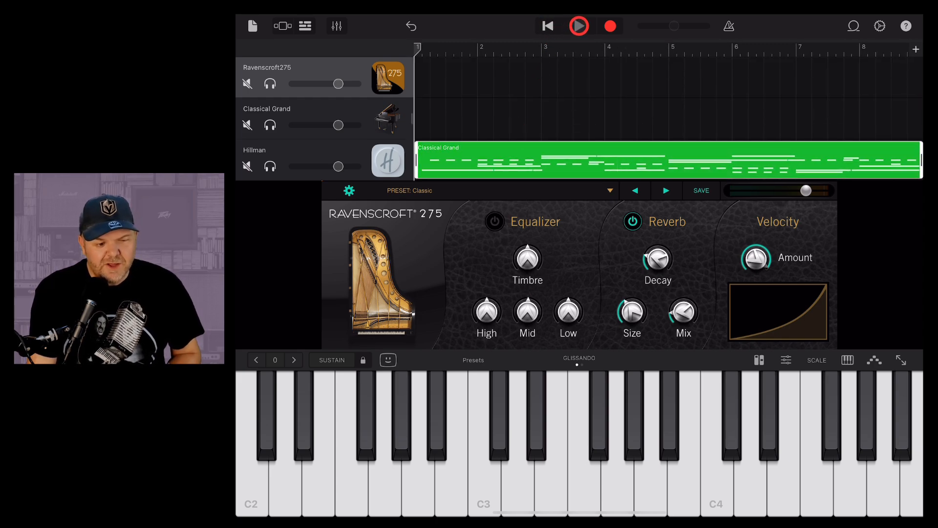
left_click(578, 26)
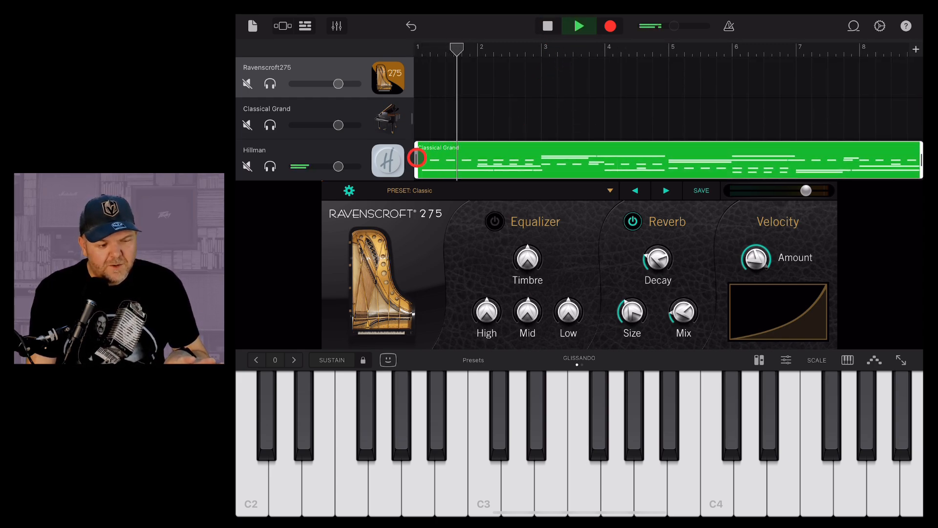
Step: View Hillman's AUv3 interface, stop, then replay all eight tracks from the start
left_click(387, 160)
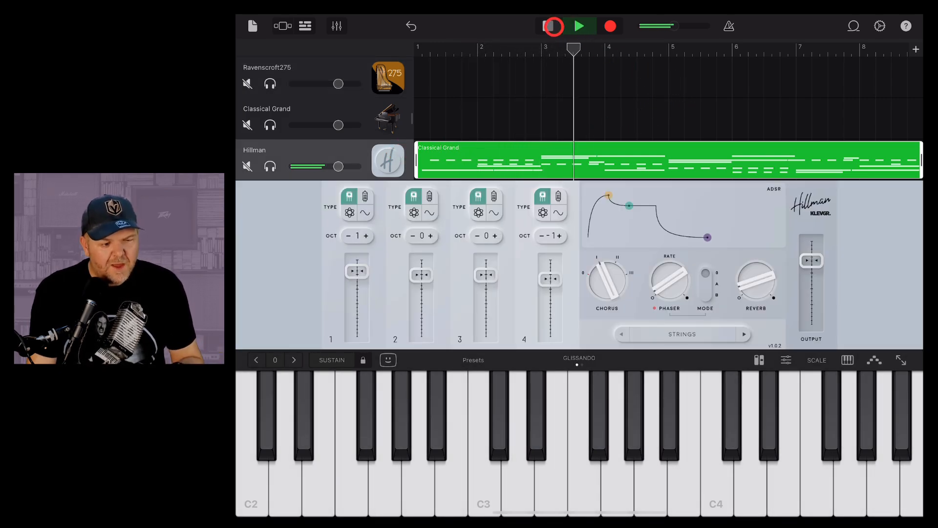
left_click(551, 26)
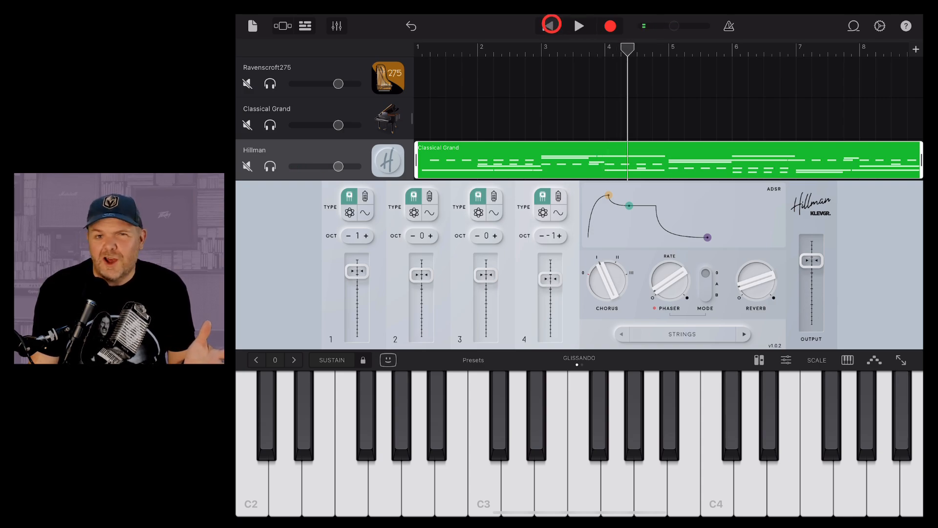
left_click(578, 26)
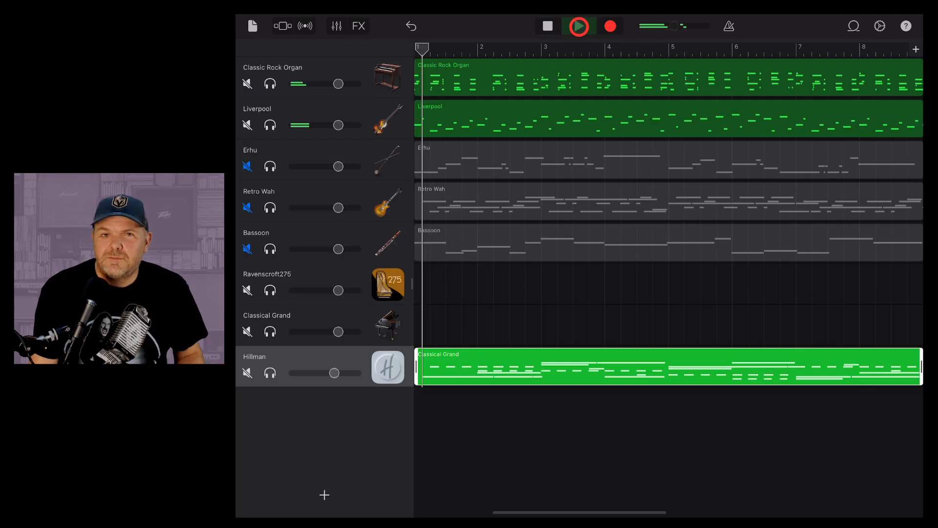